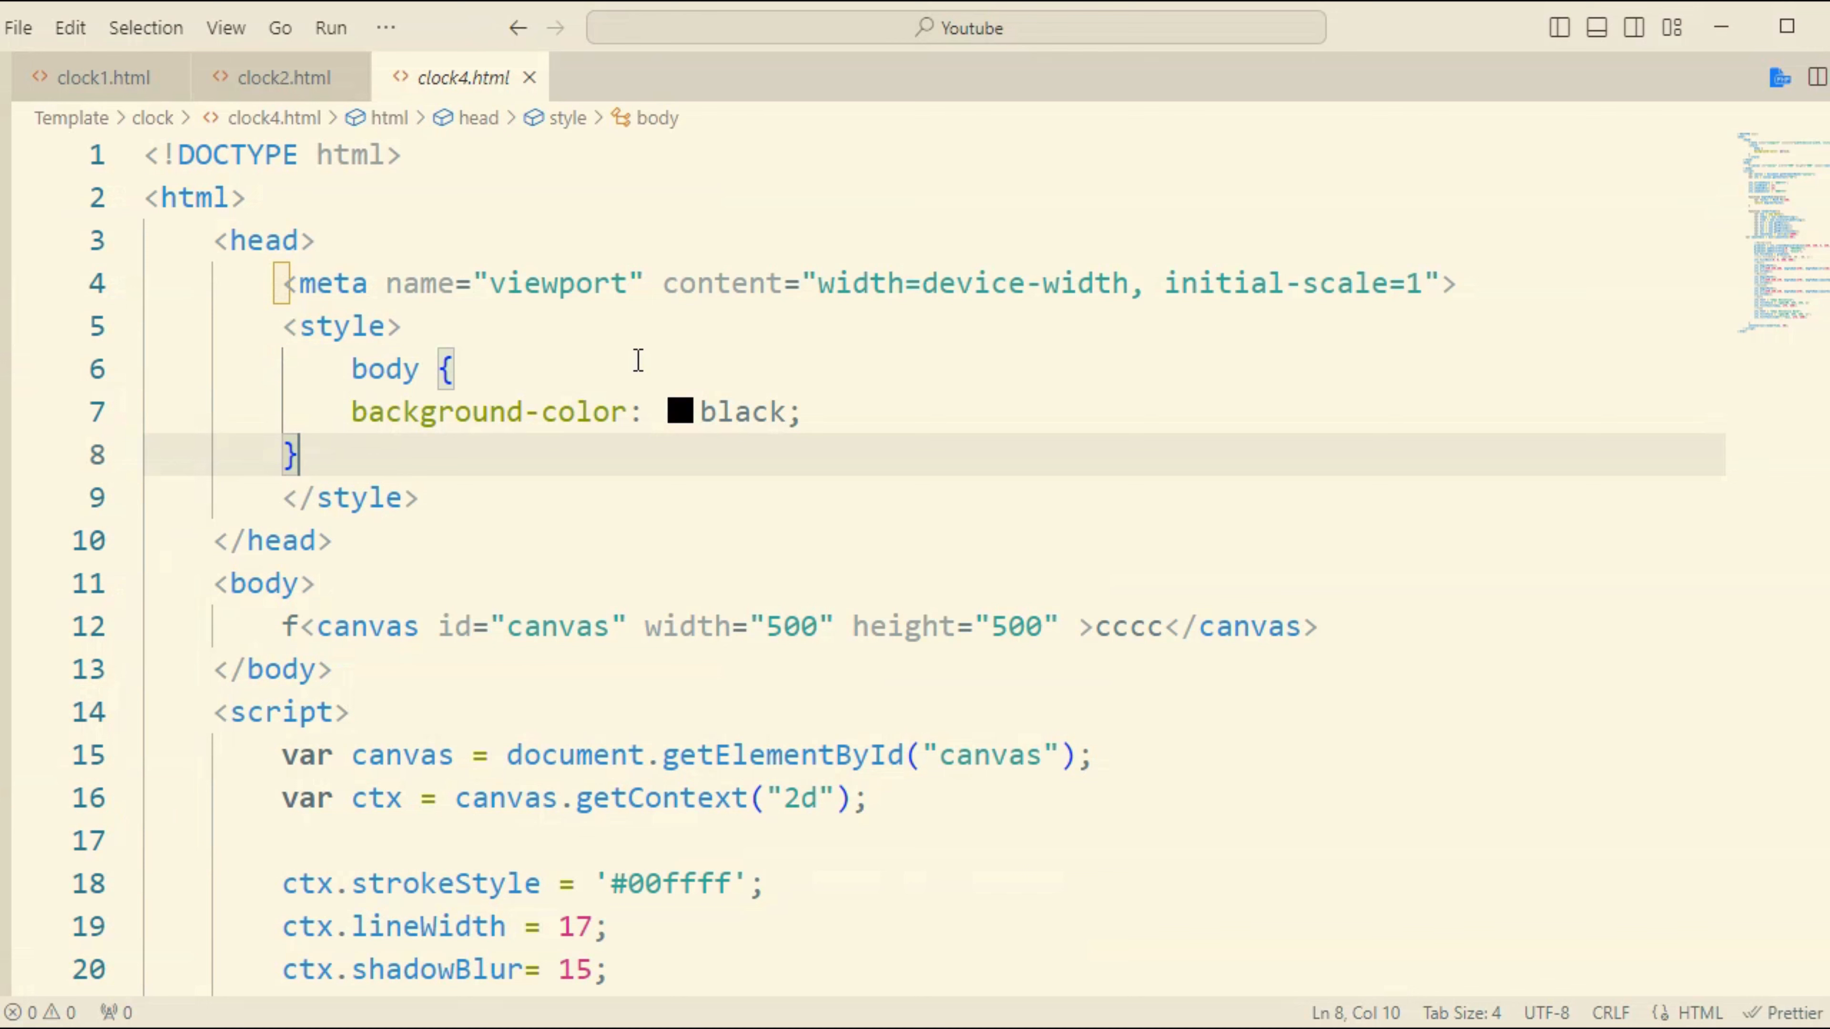
mouse_move(633, 402)
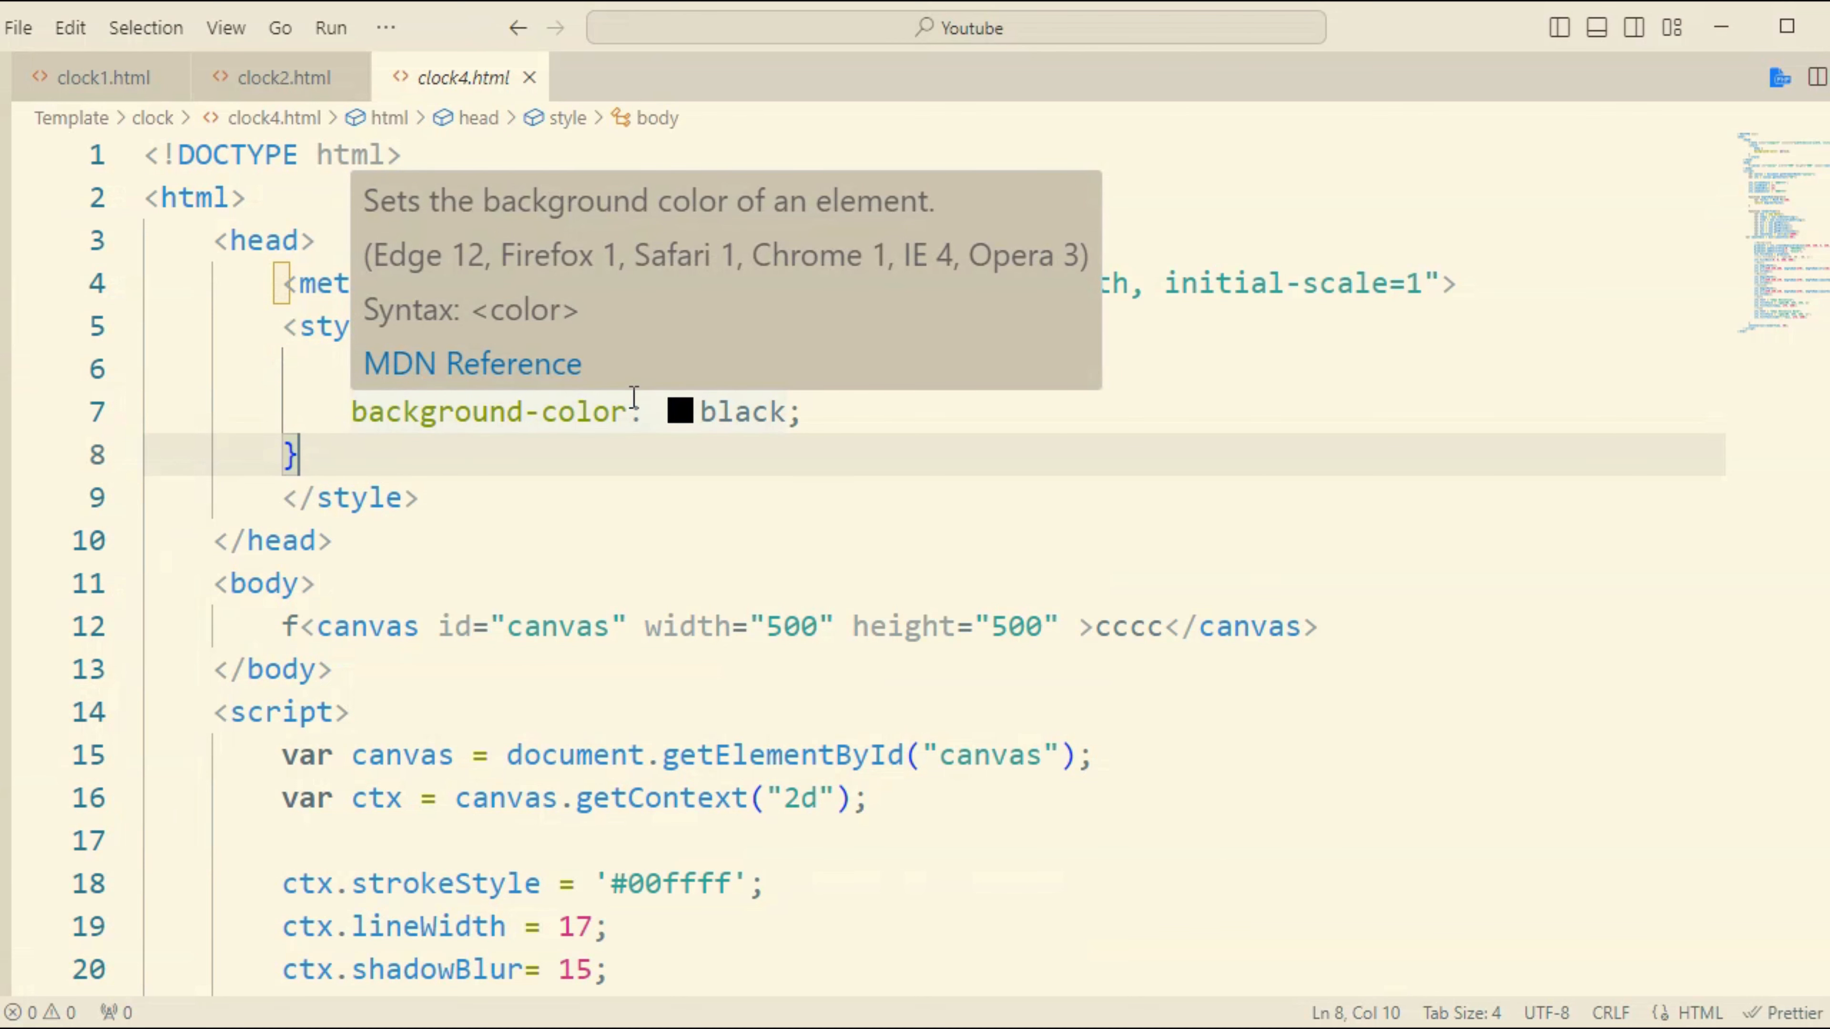
Step: Scroll down the clock4.html script to reach the canvas stroke settings
scroll("down", 3)
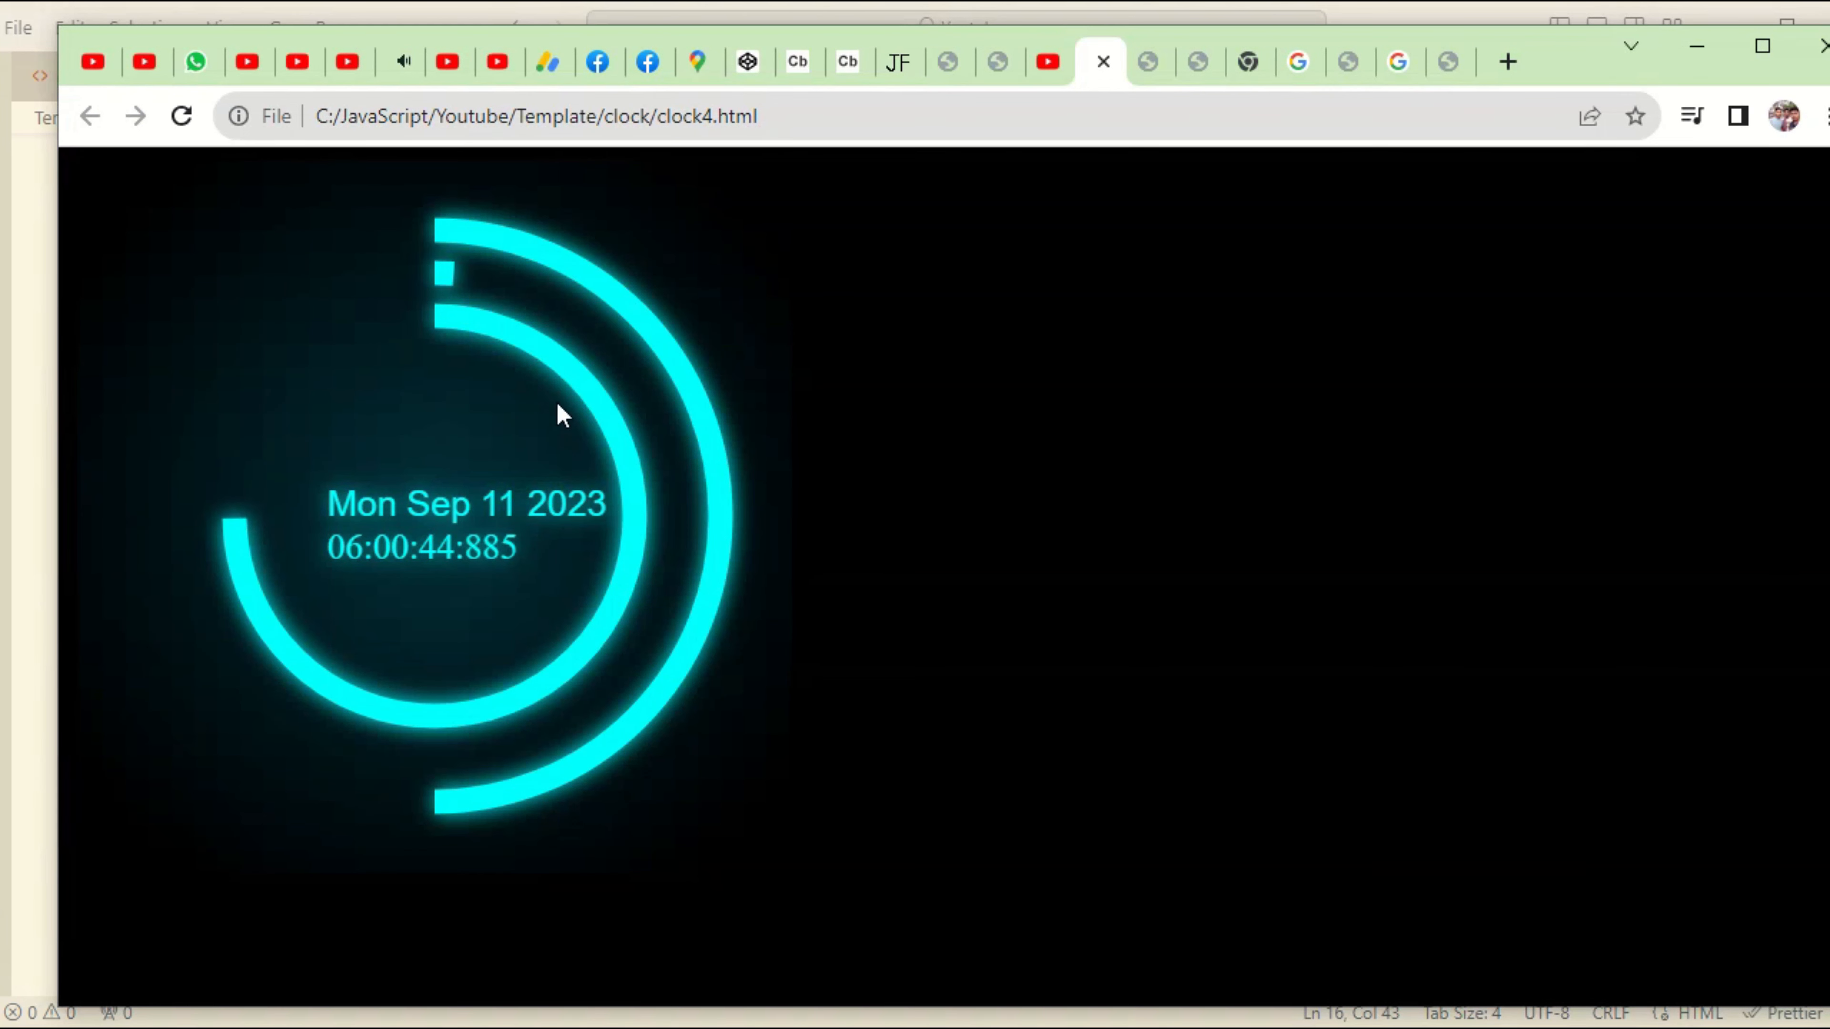
mouse_move(126, 890)
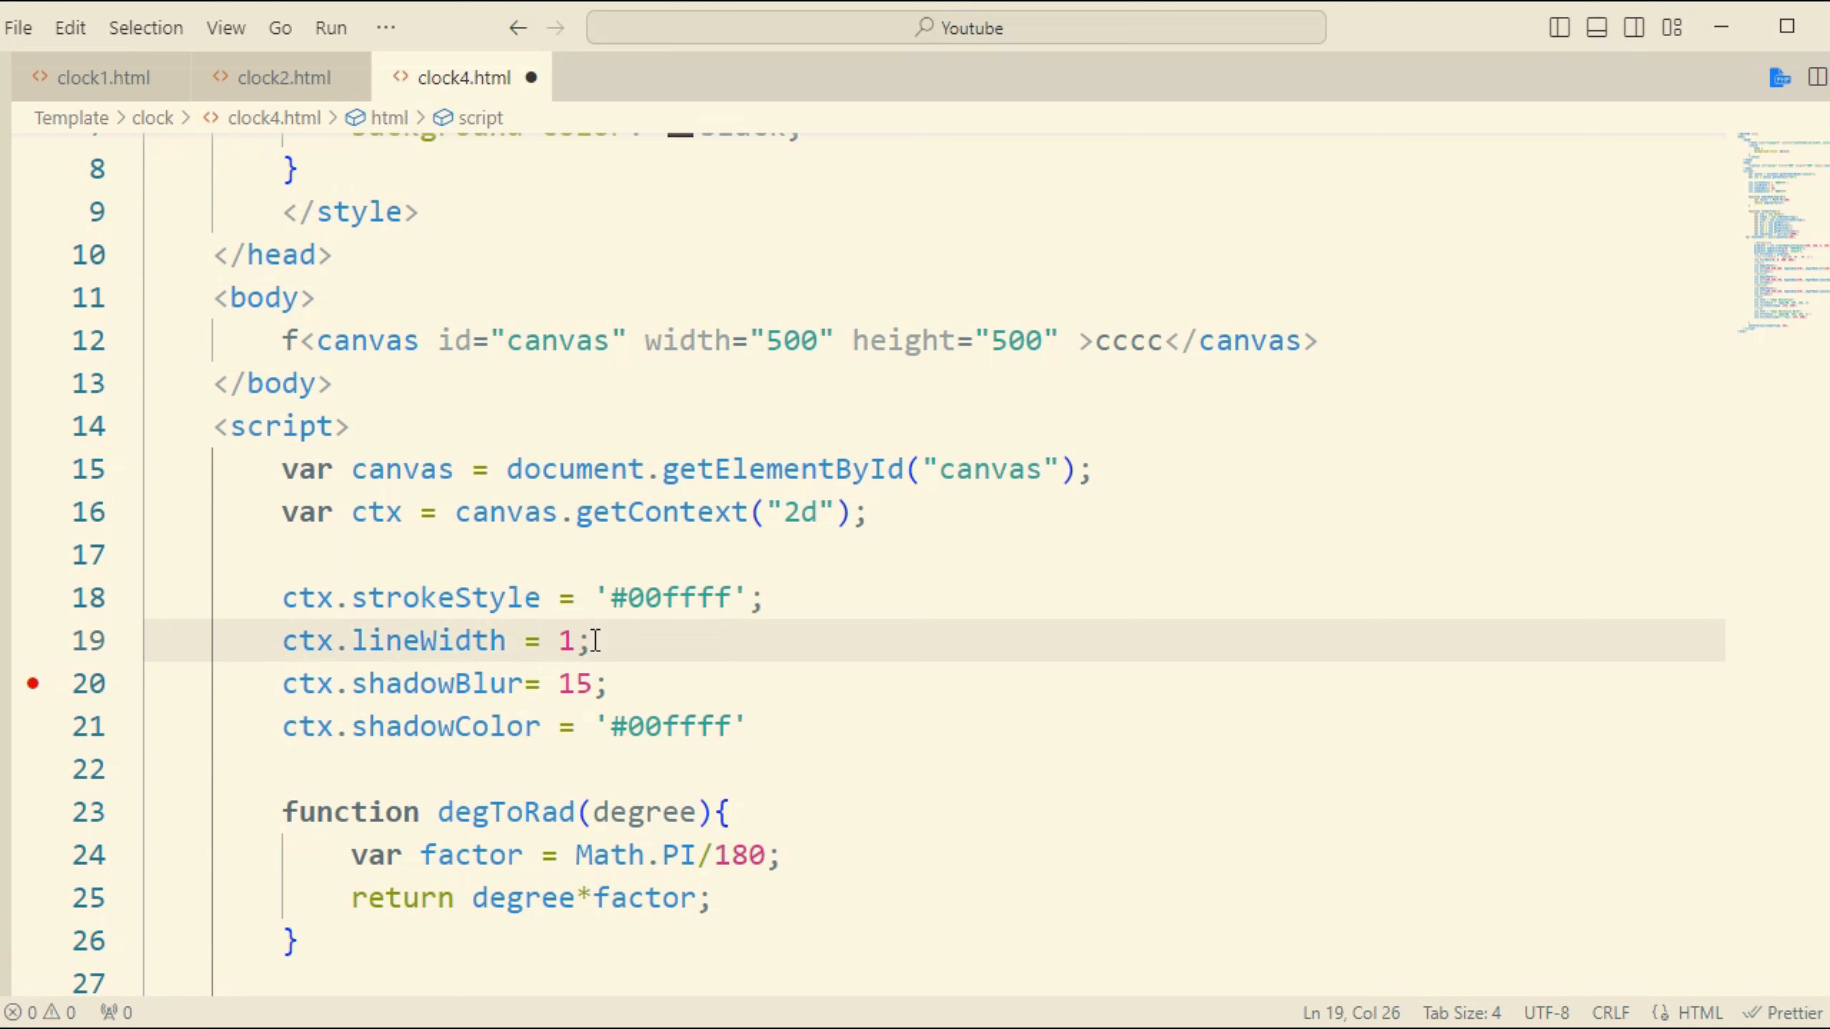
Step: Change ctx.lineWidth on line 19, trying 3, 15 and 14 before settling on 16
type("3")
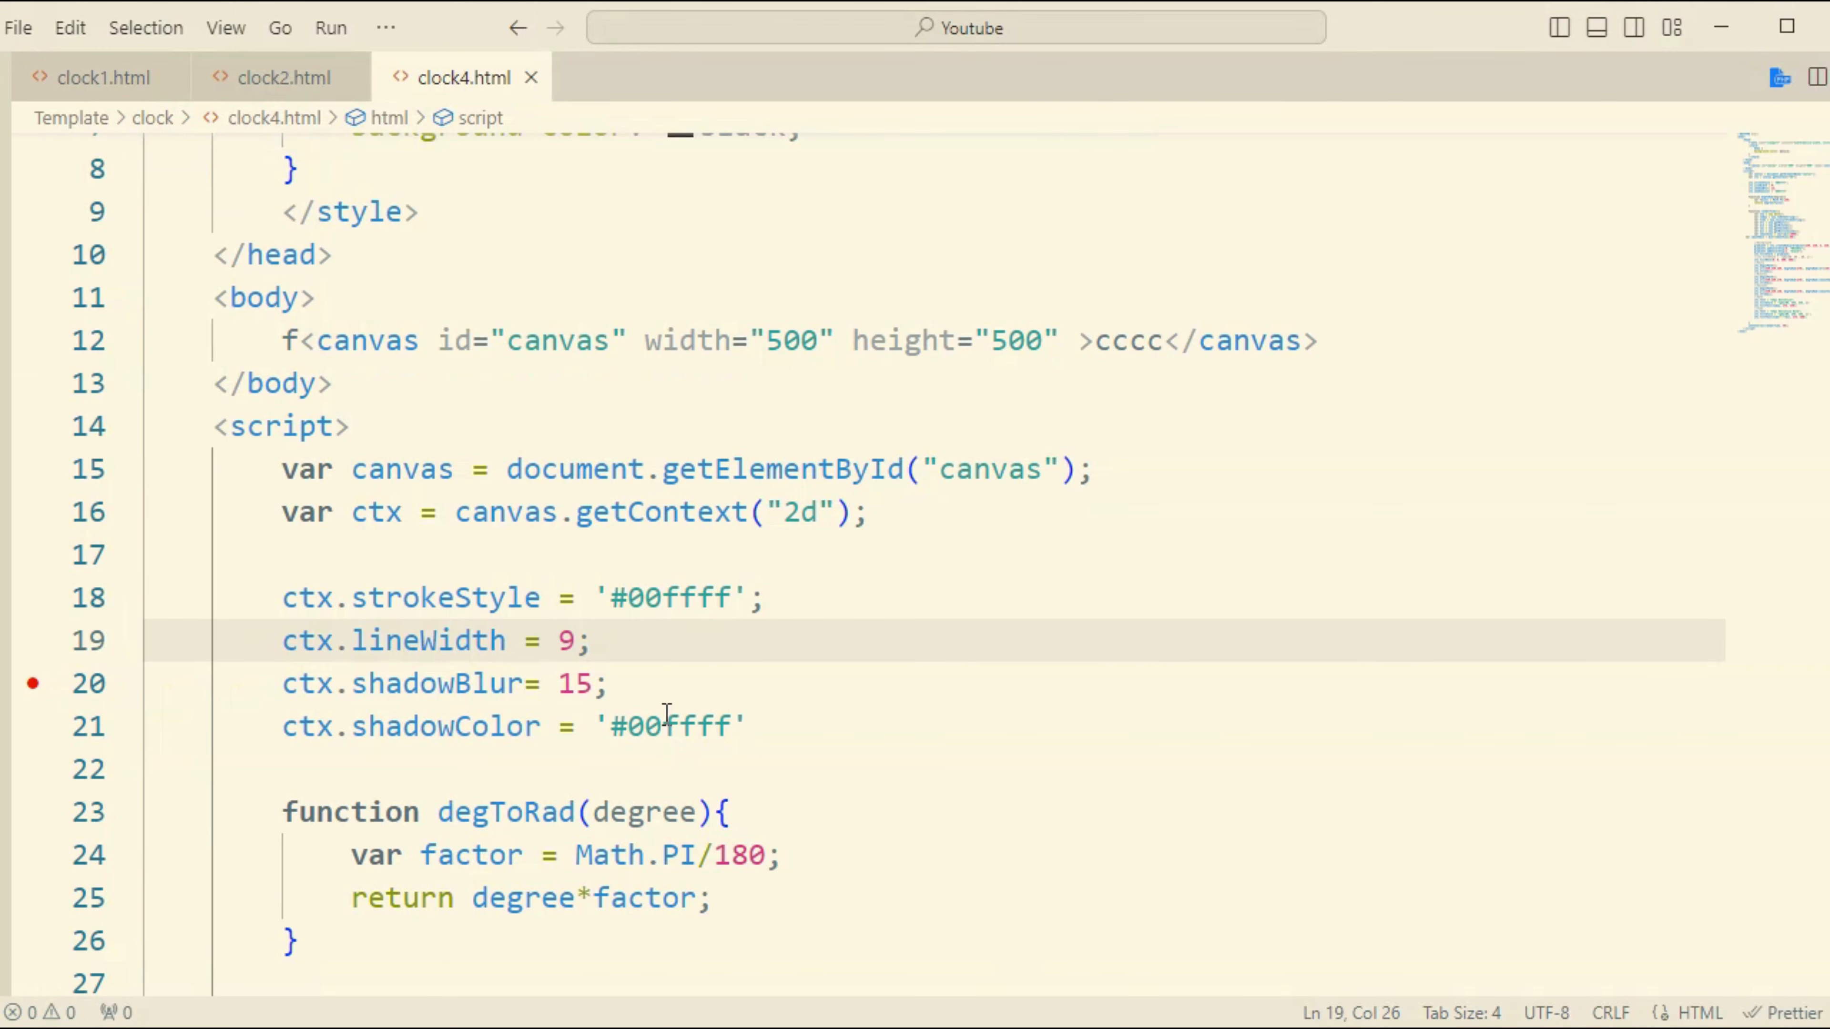
key("Backspace")
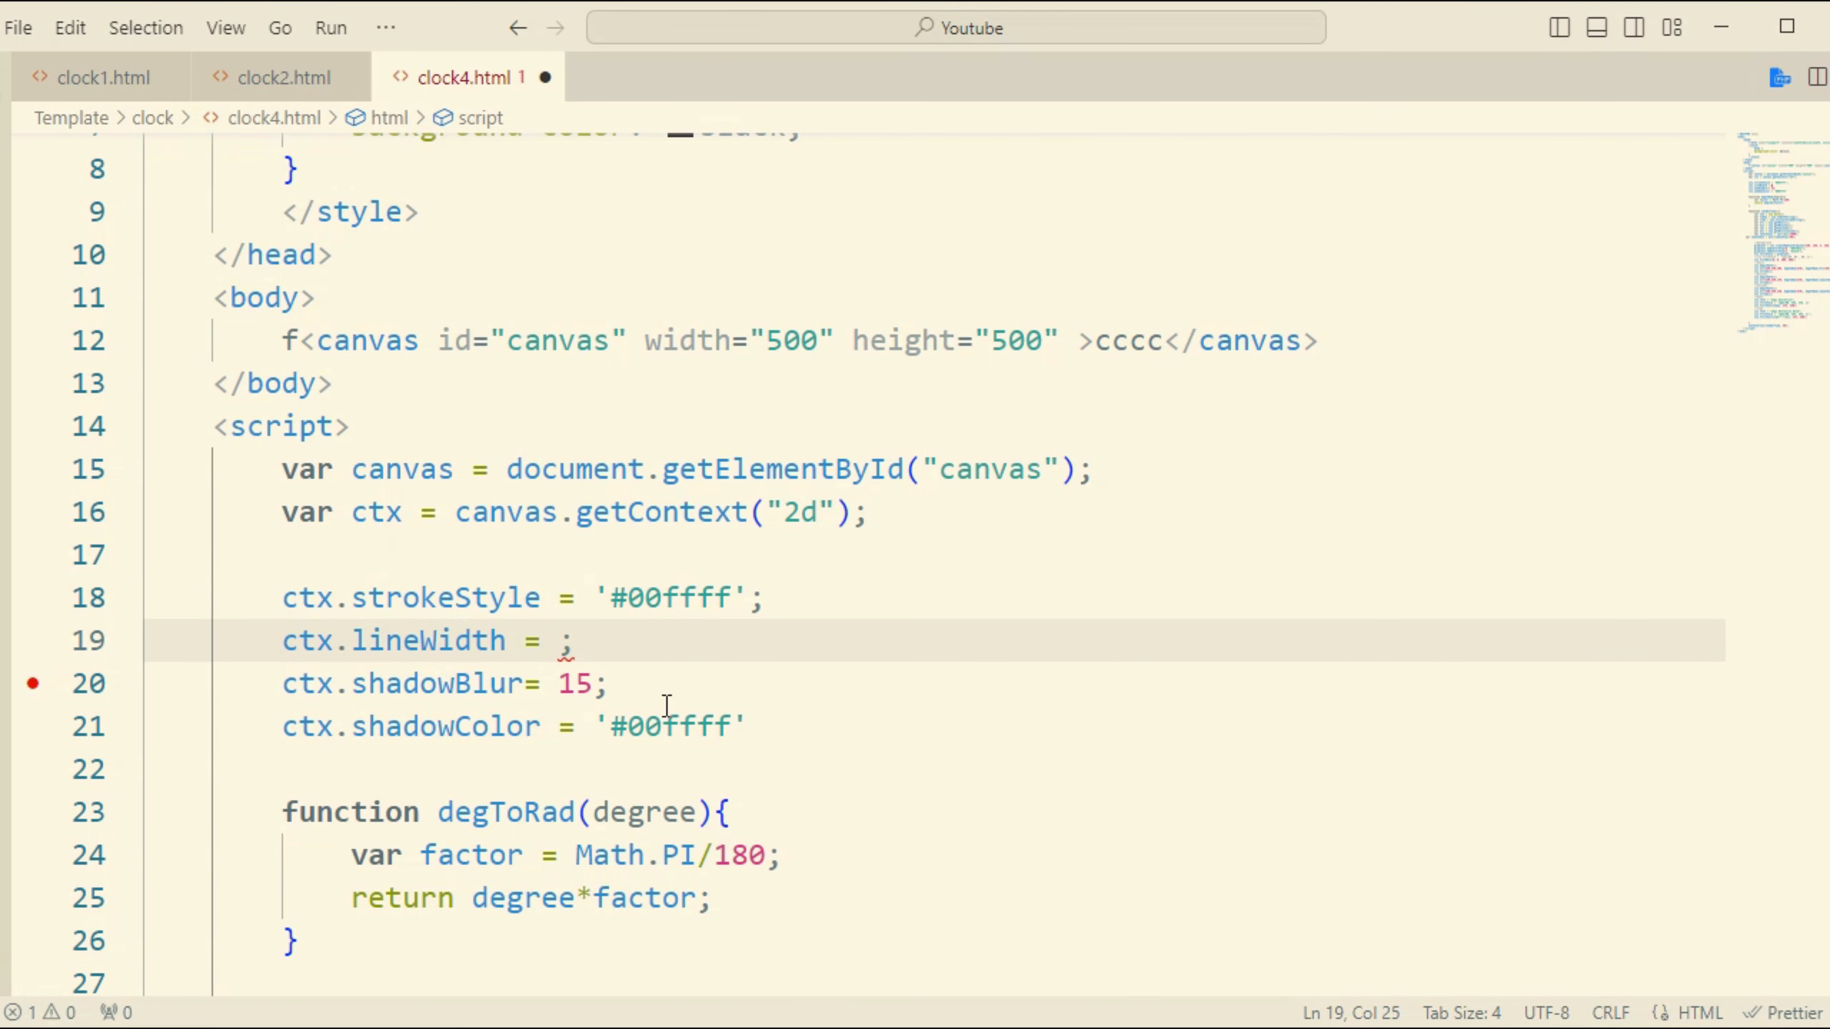
type("15")
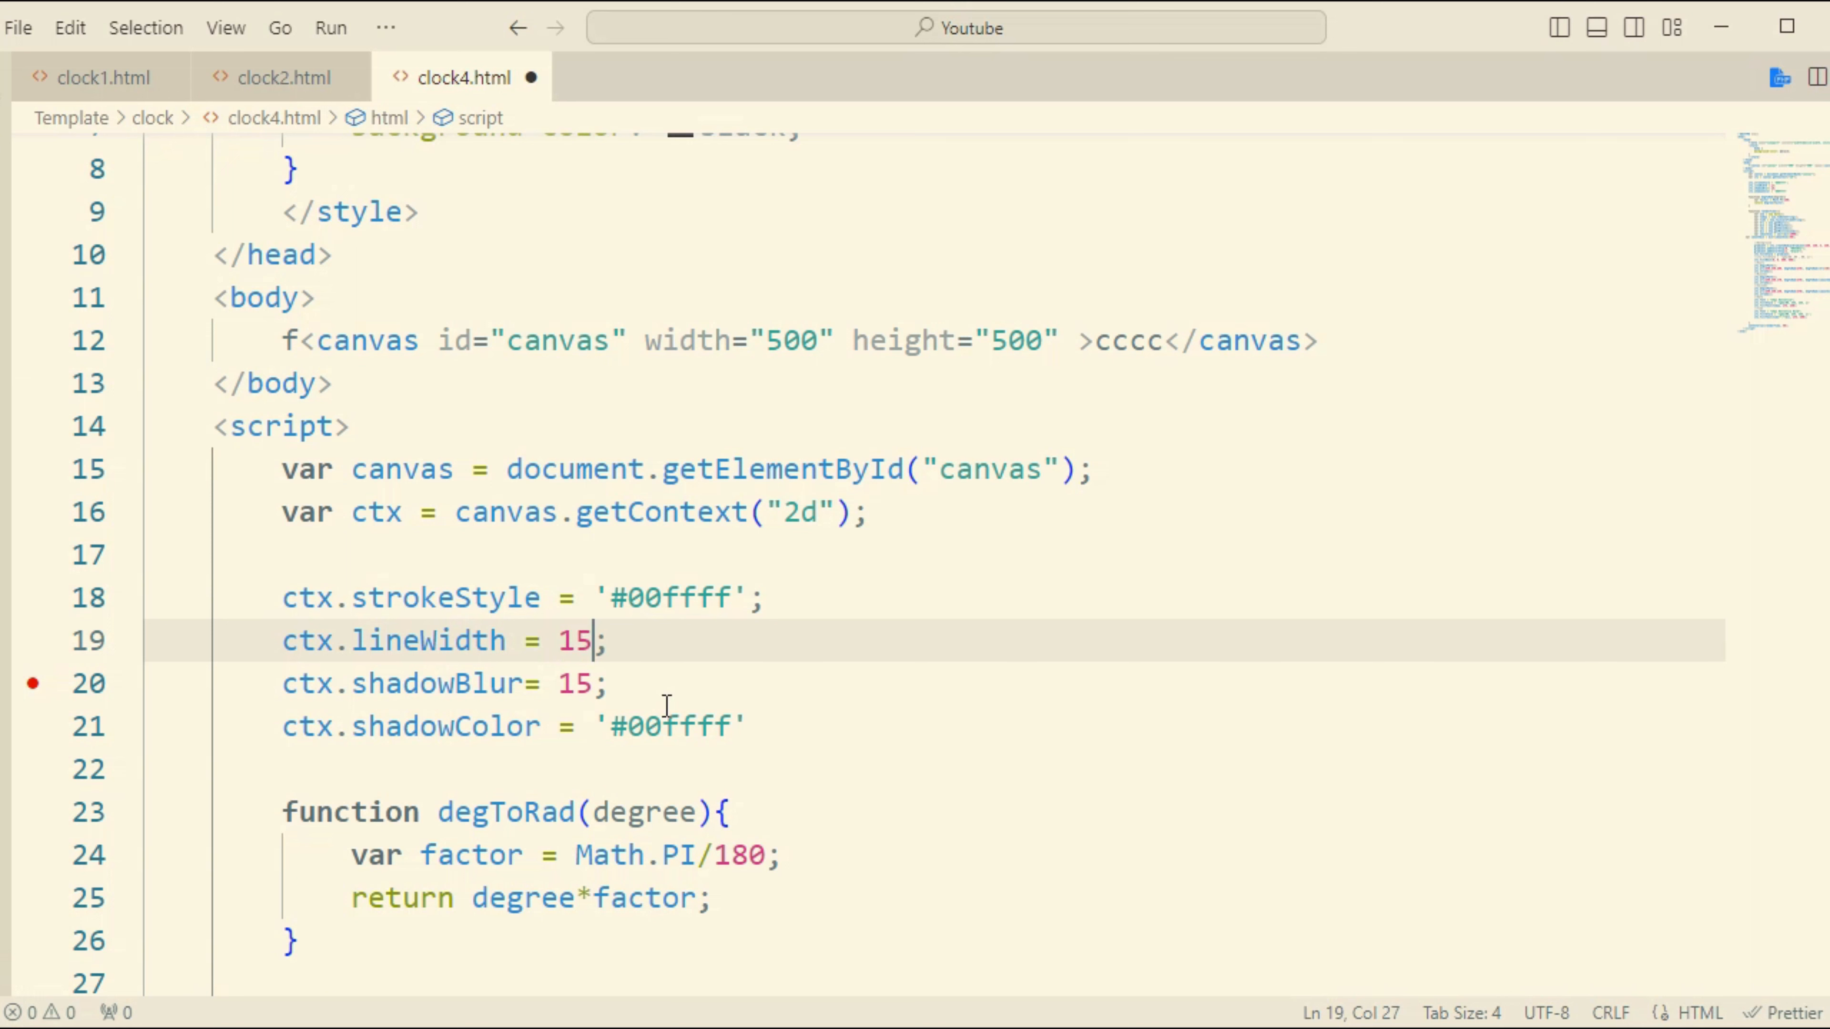
key("Backspace")
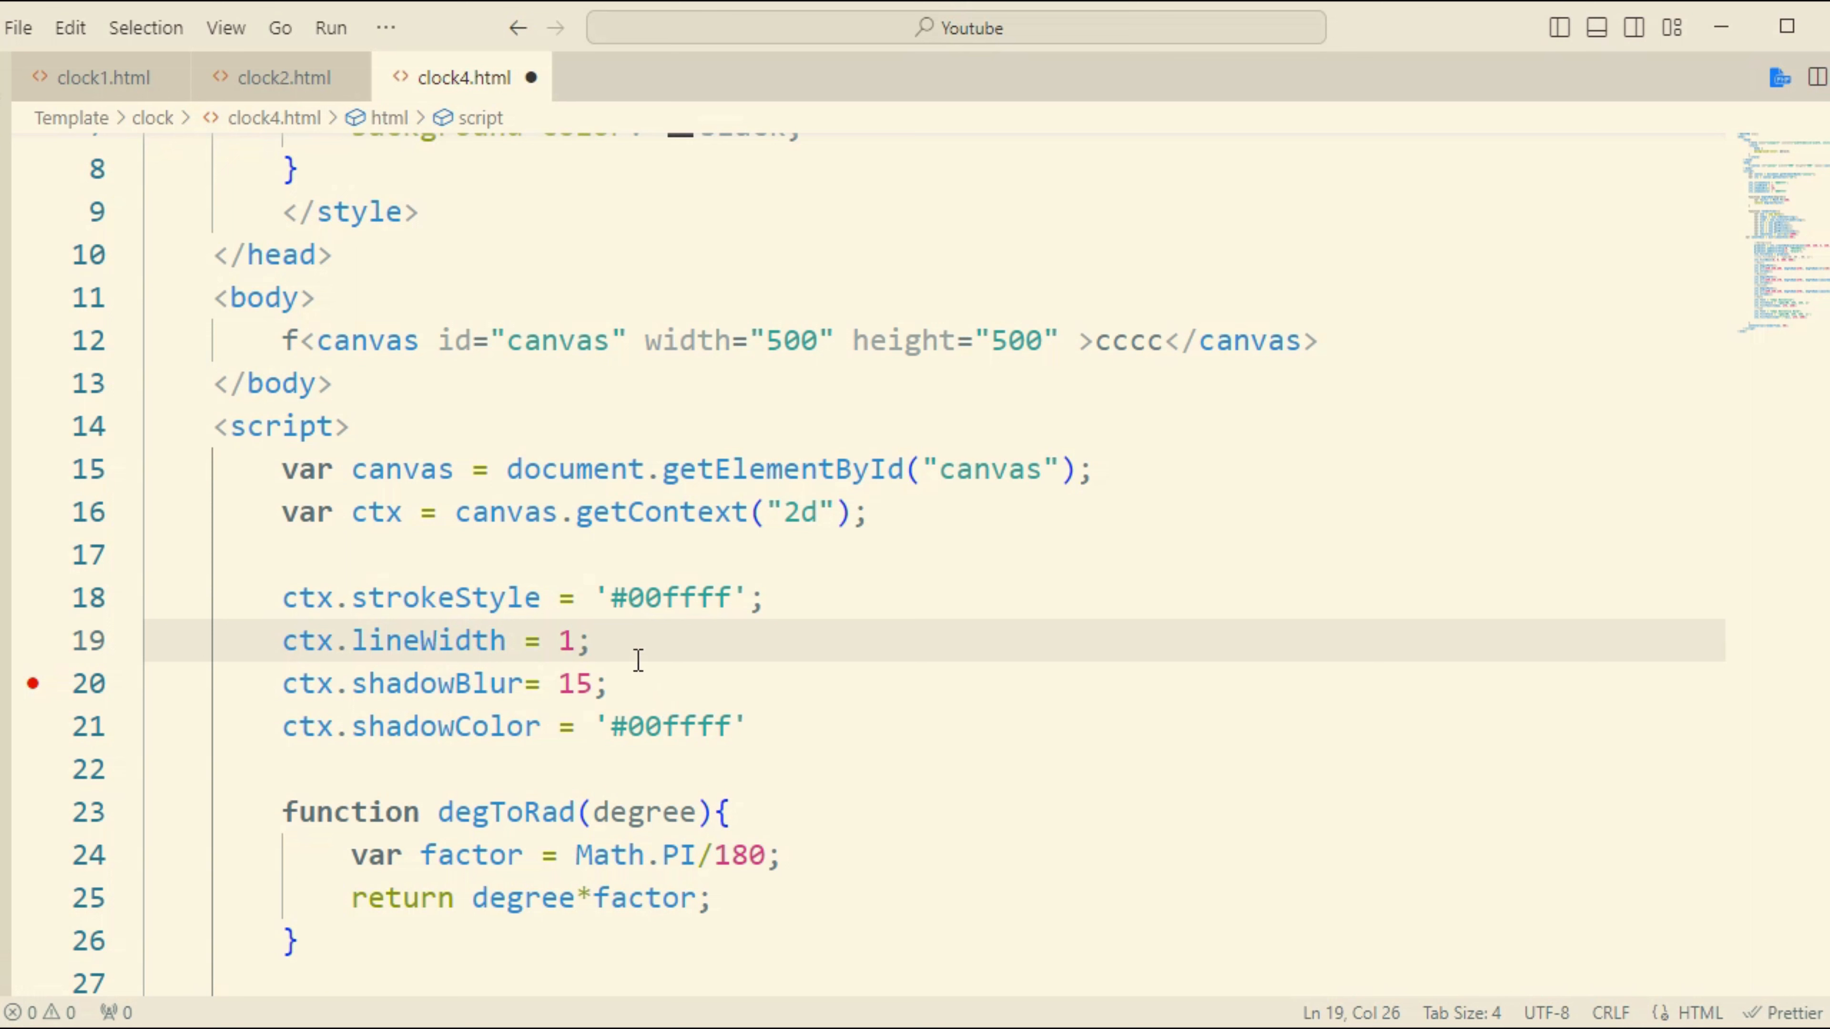
type("4")
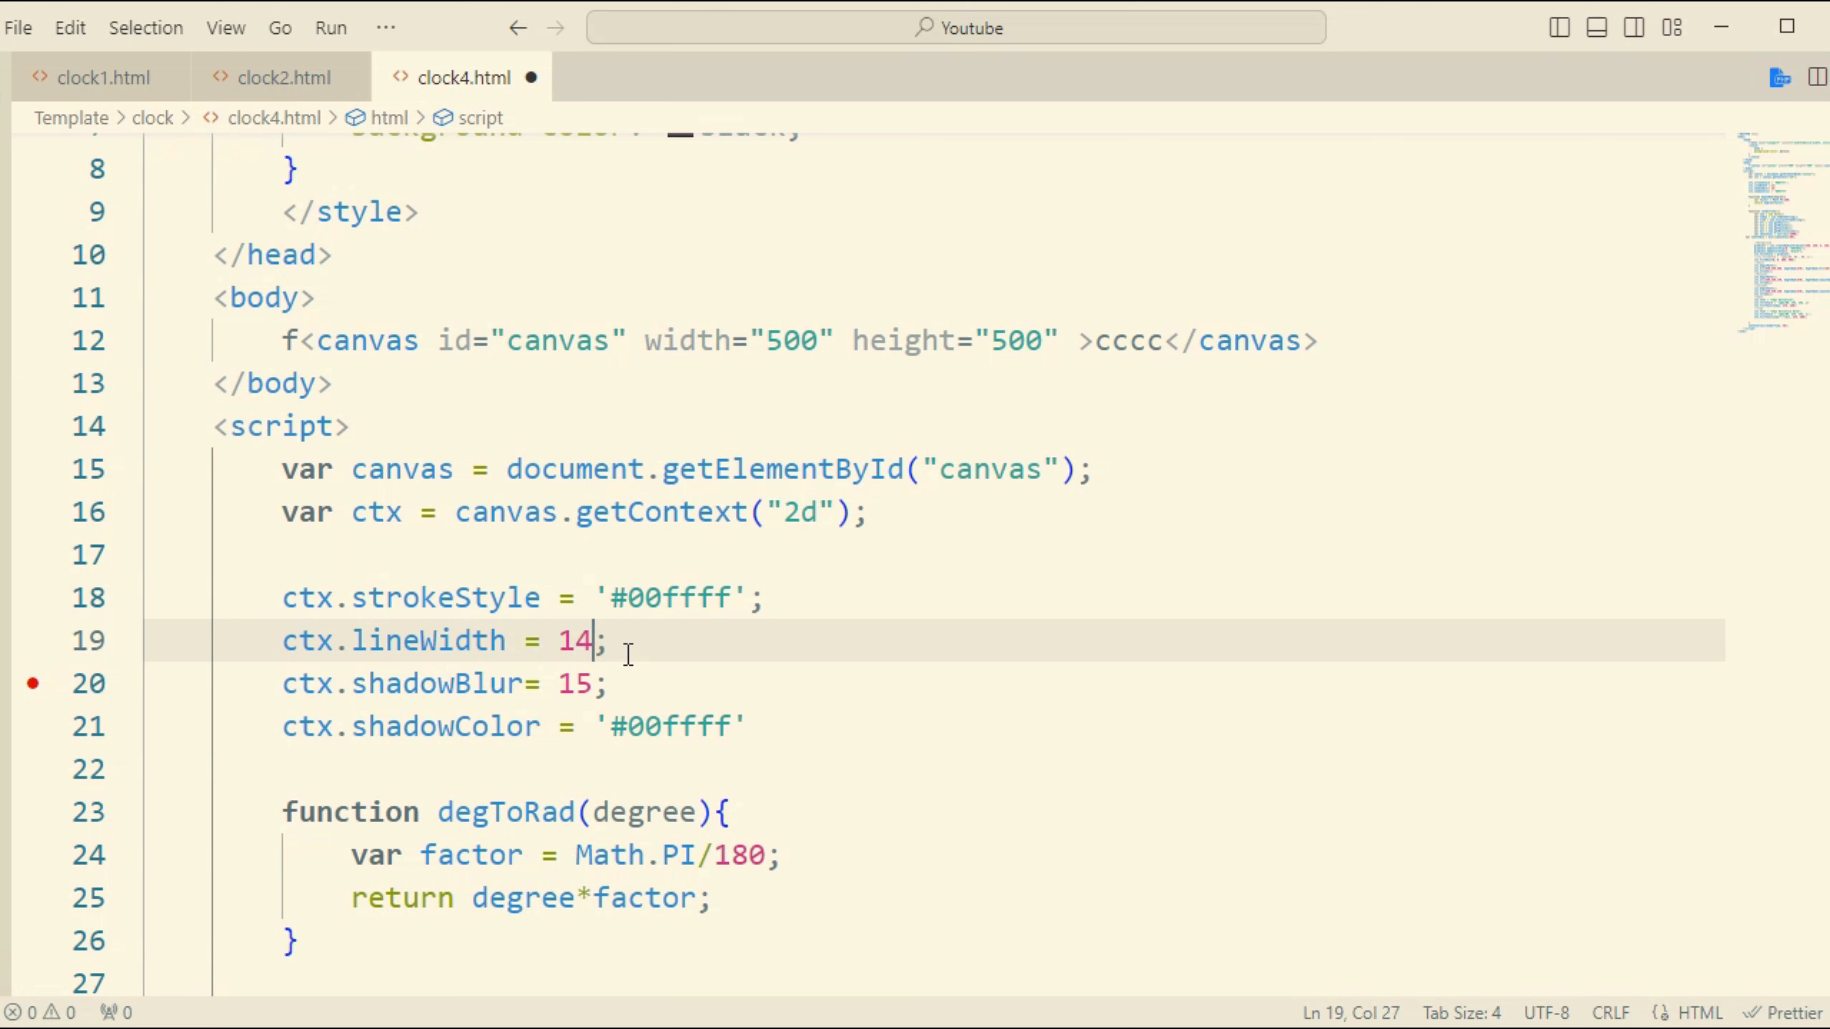
type("16")
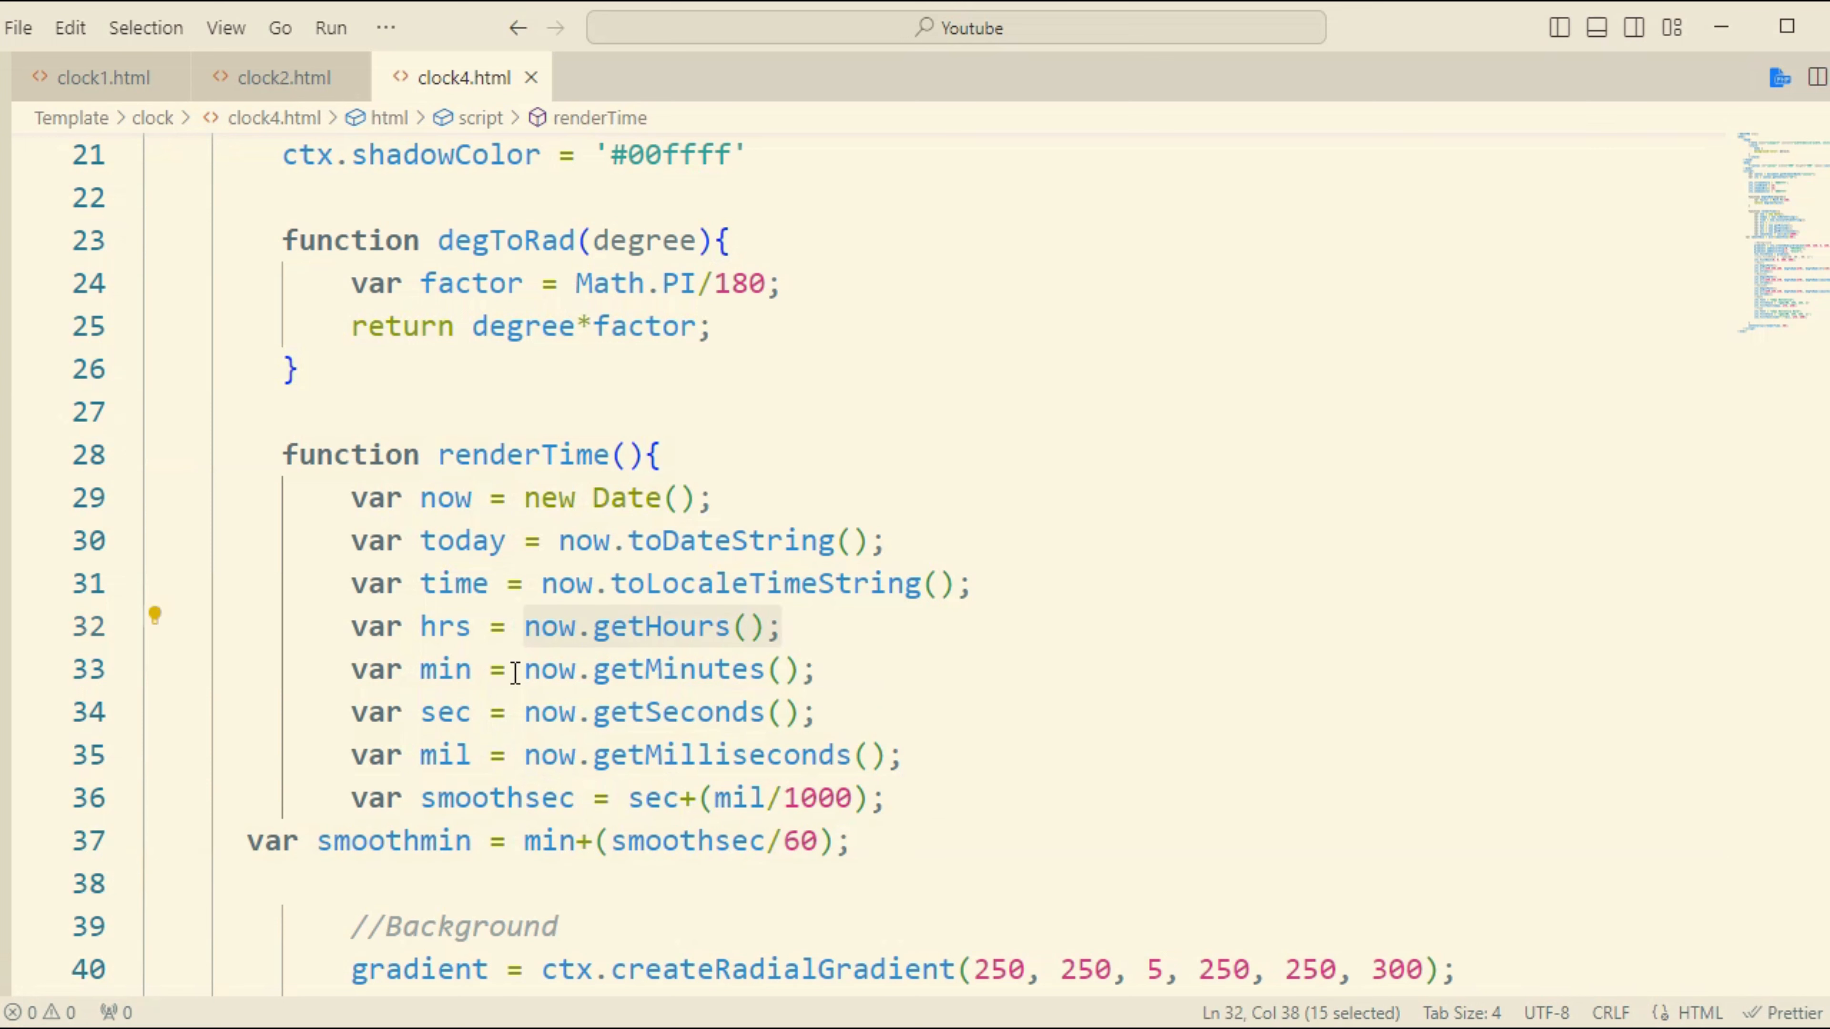
left_click(524, 711)
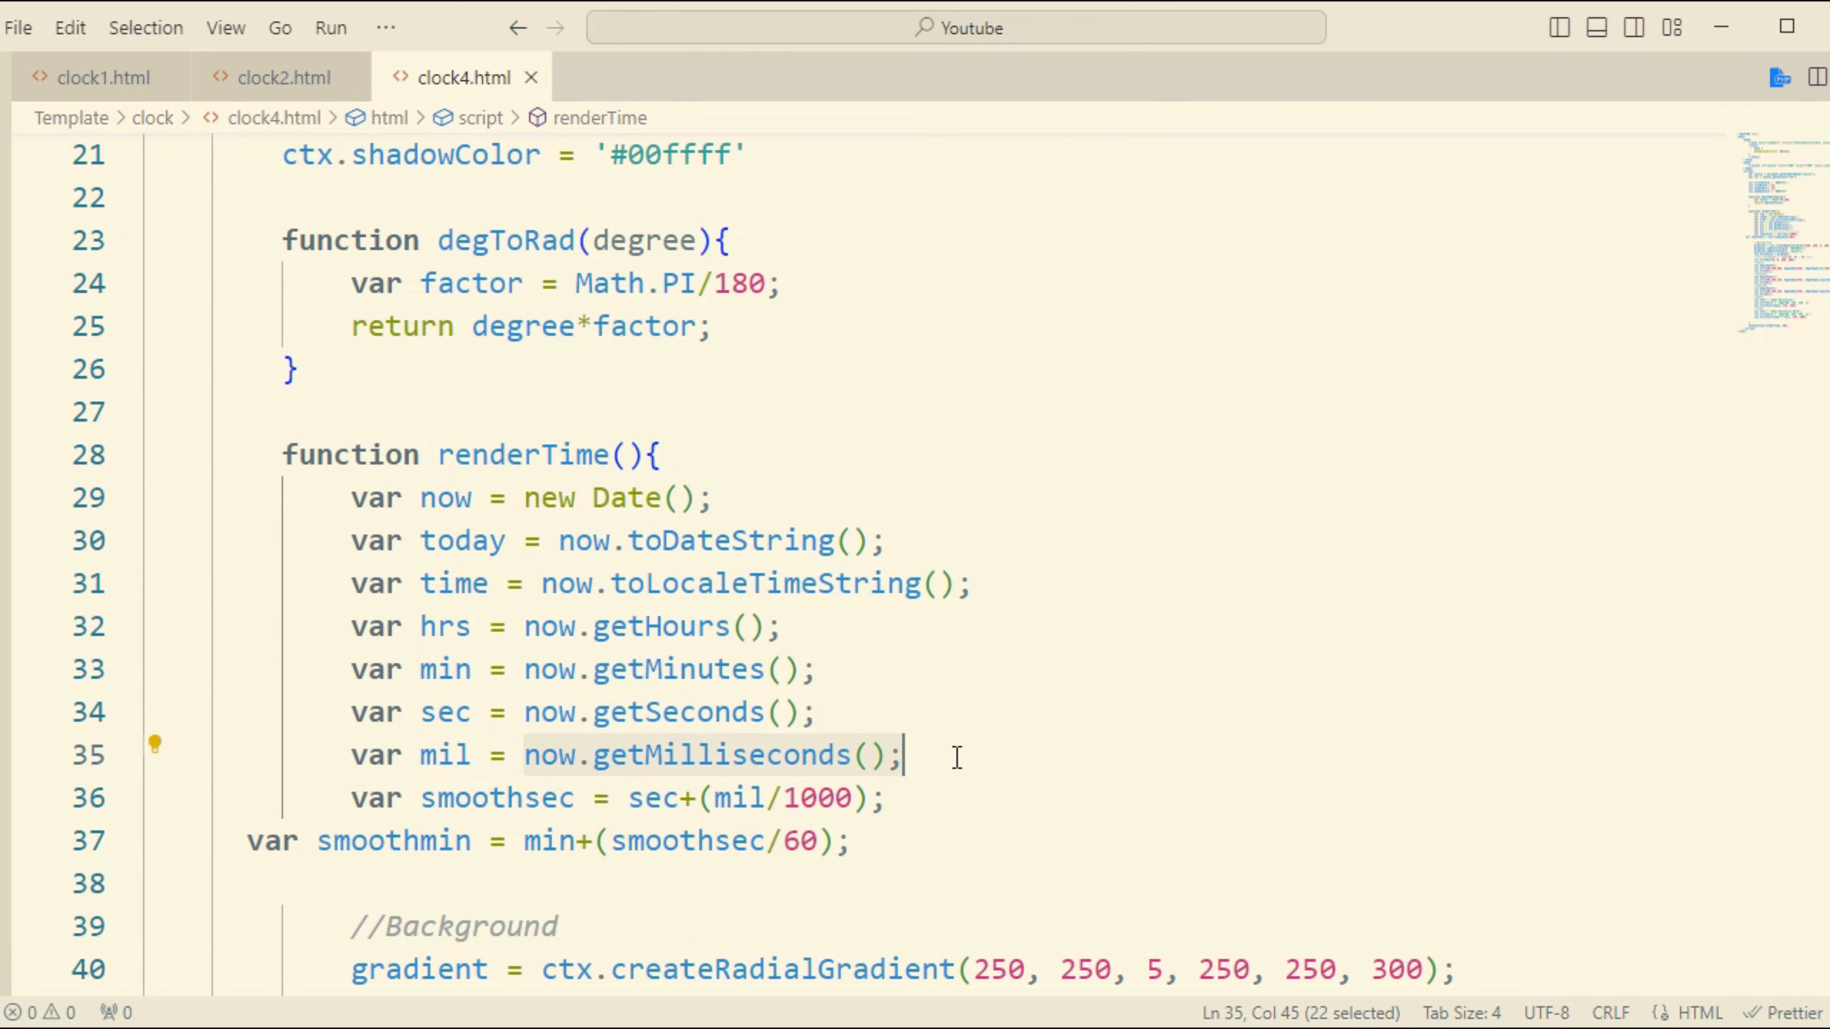
scroll("down", 3)
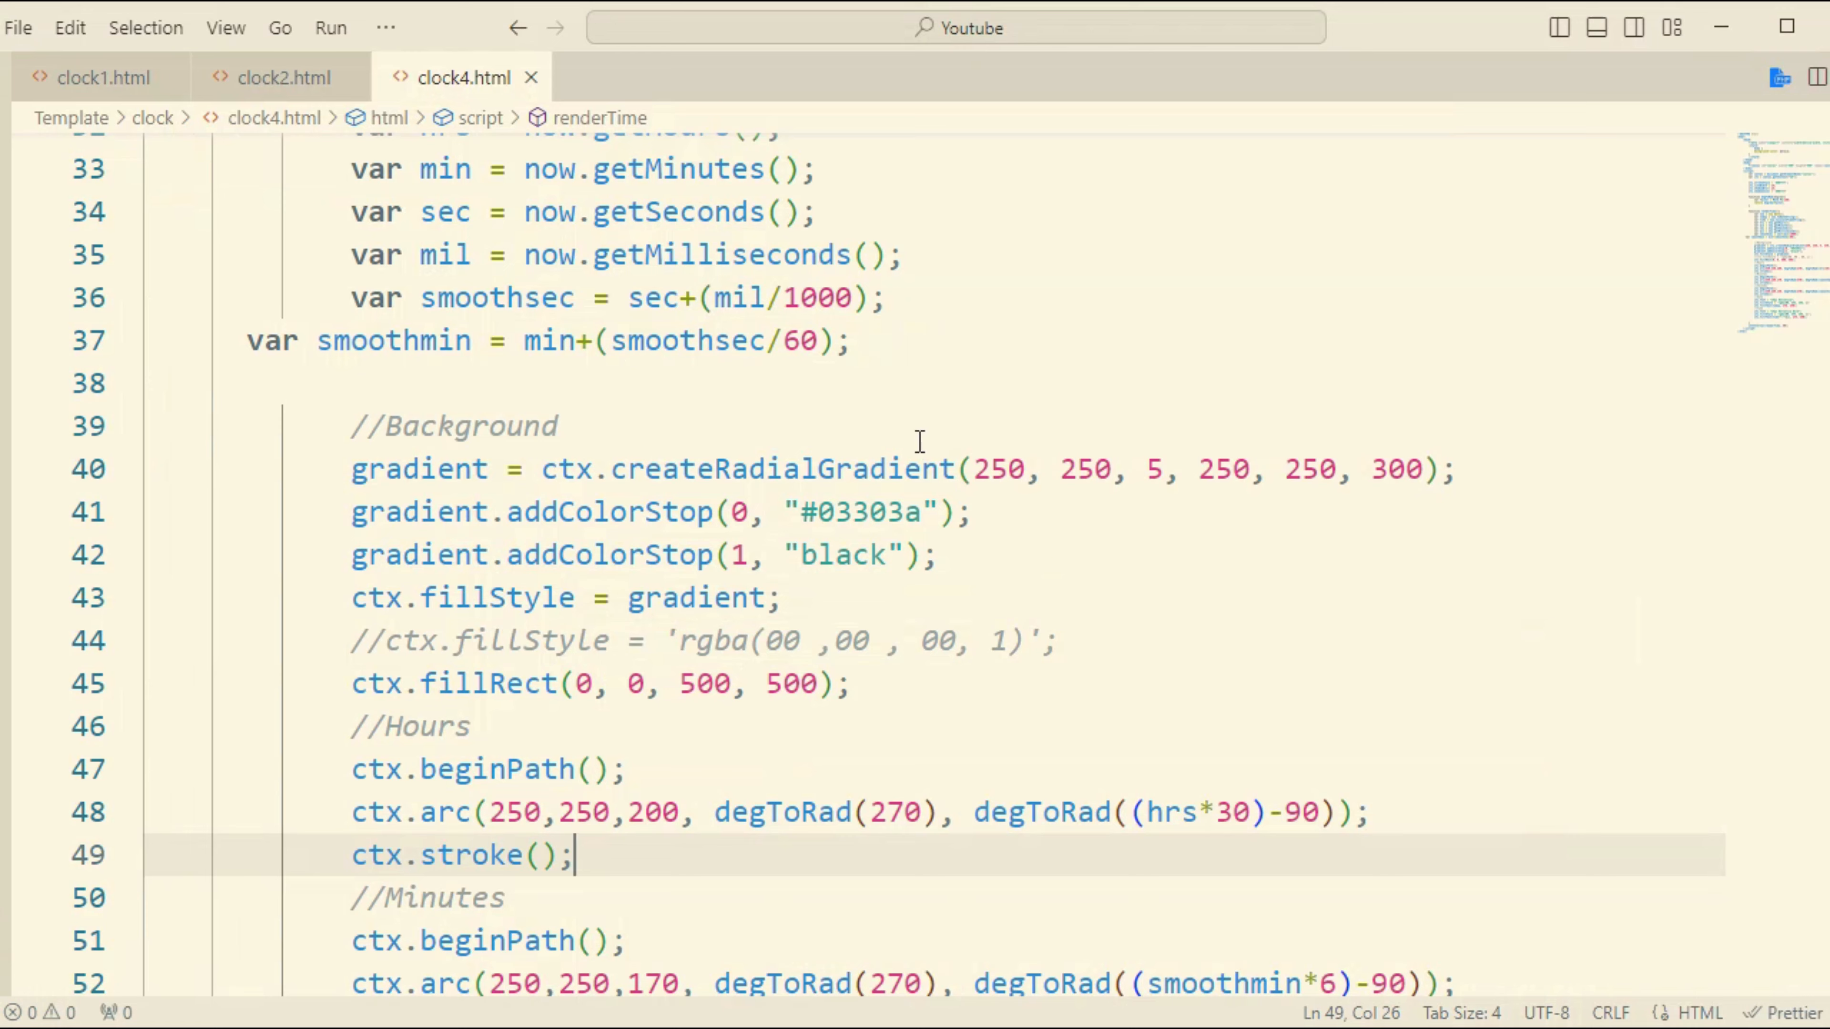
scroll("down", 3)
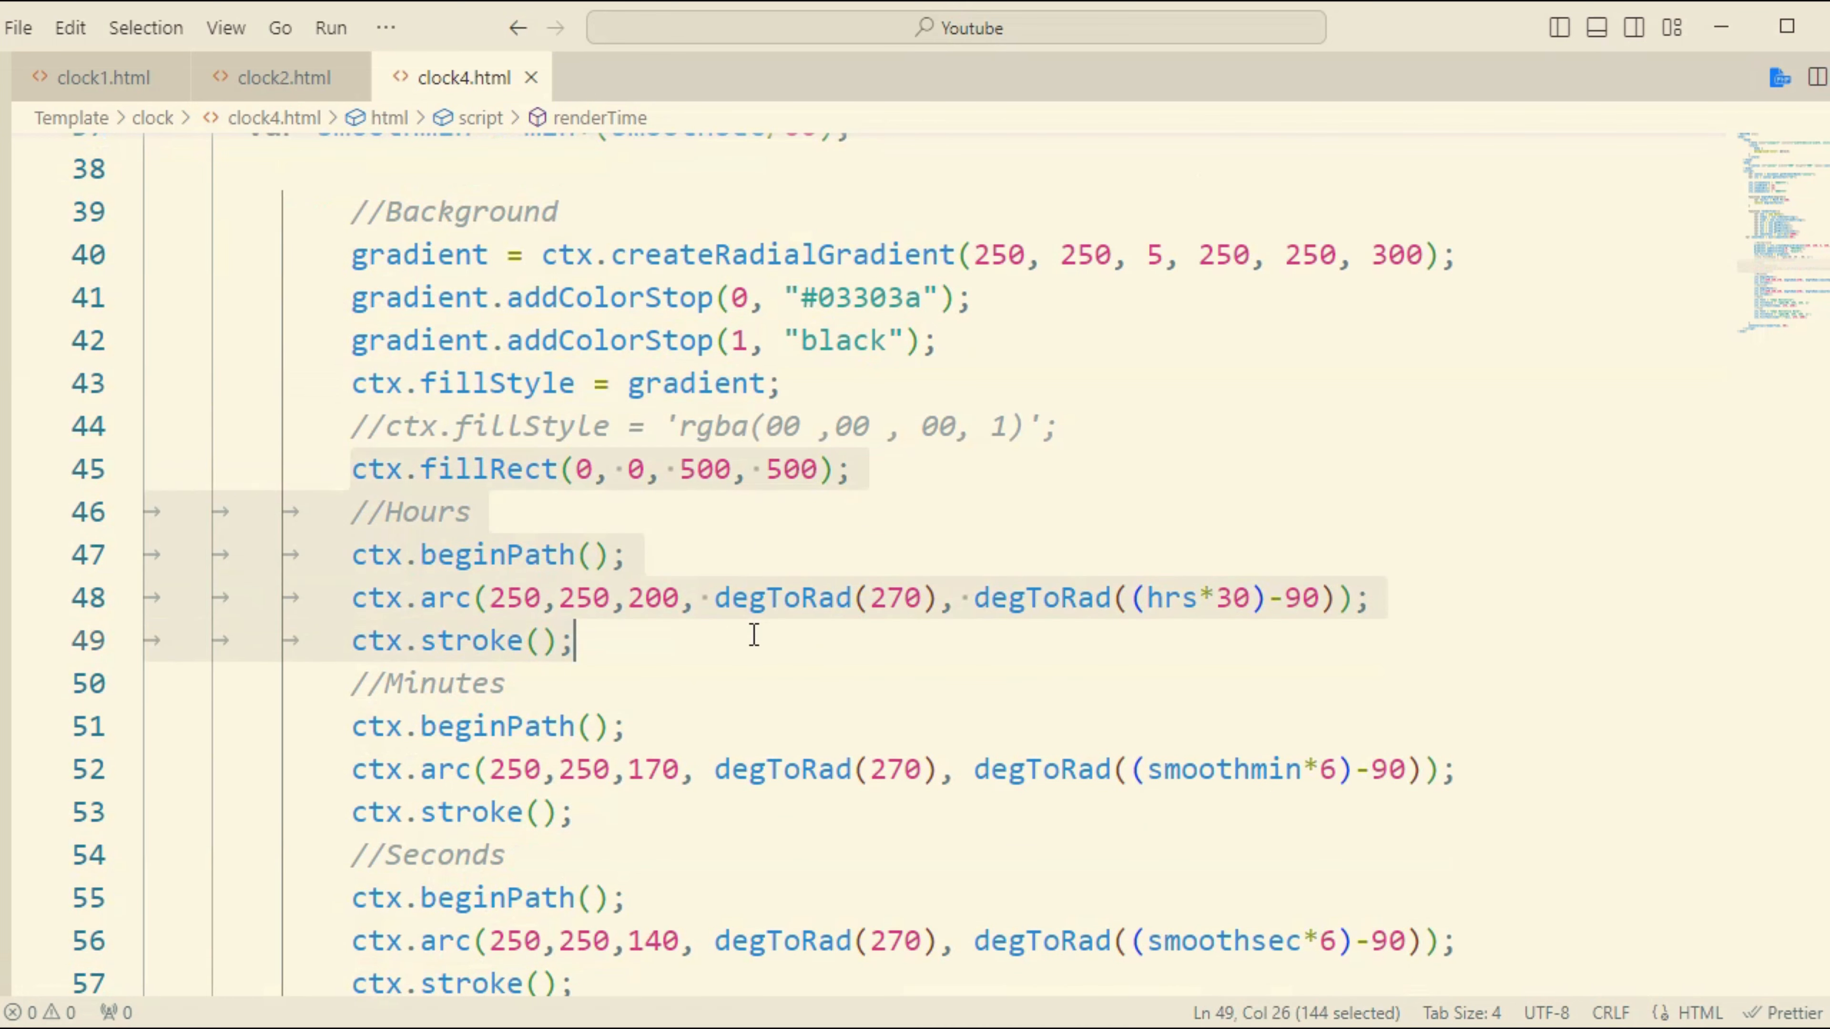
scroll("down", 3)
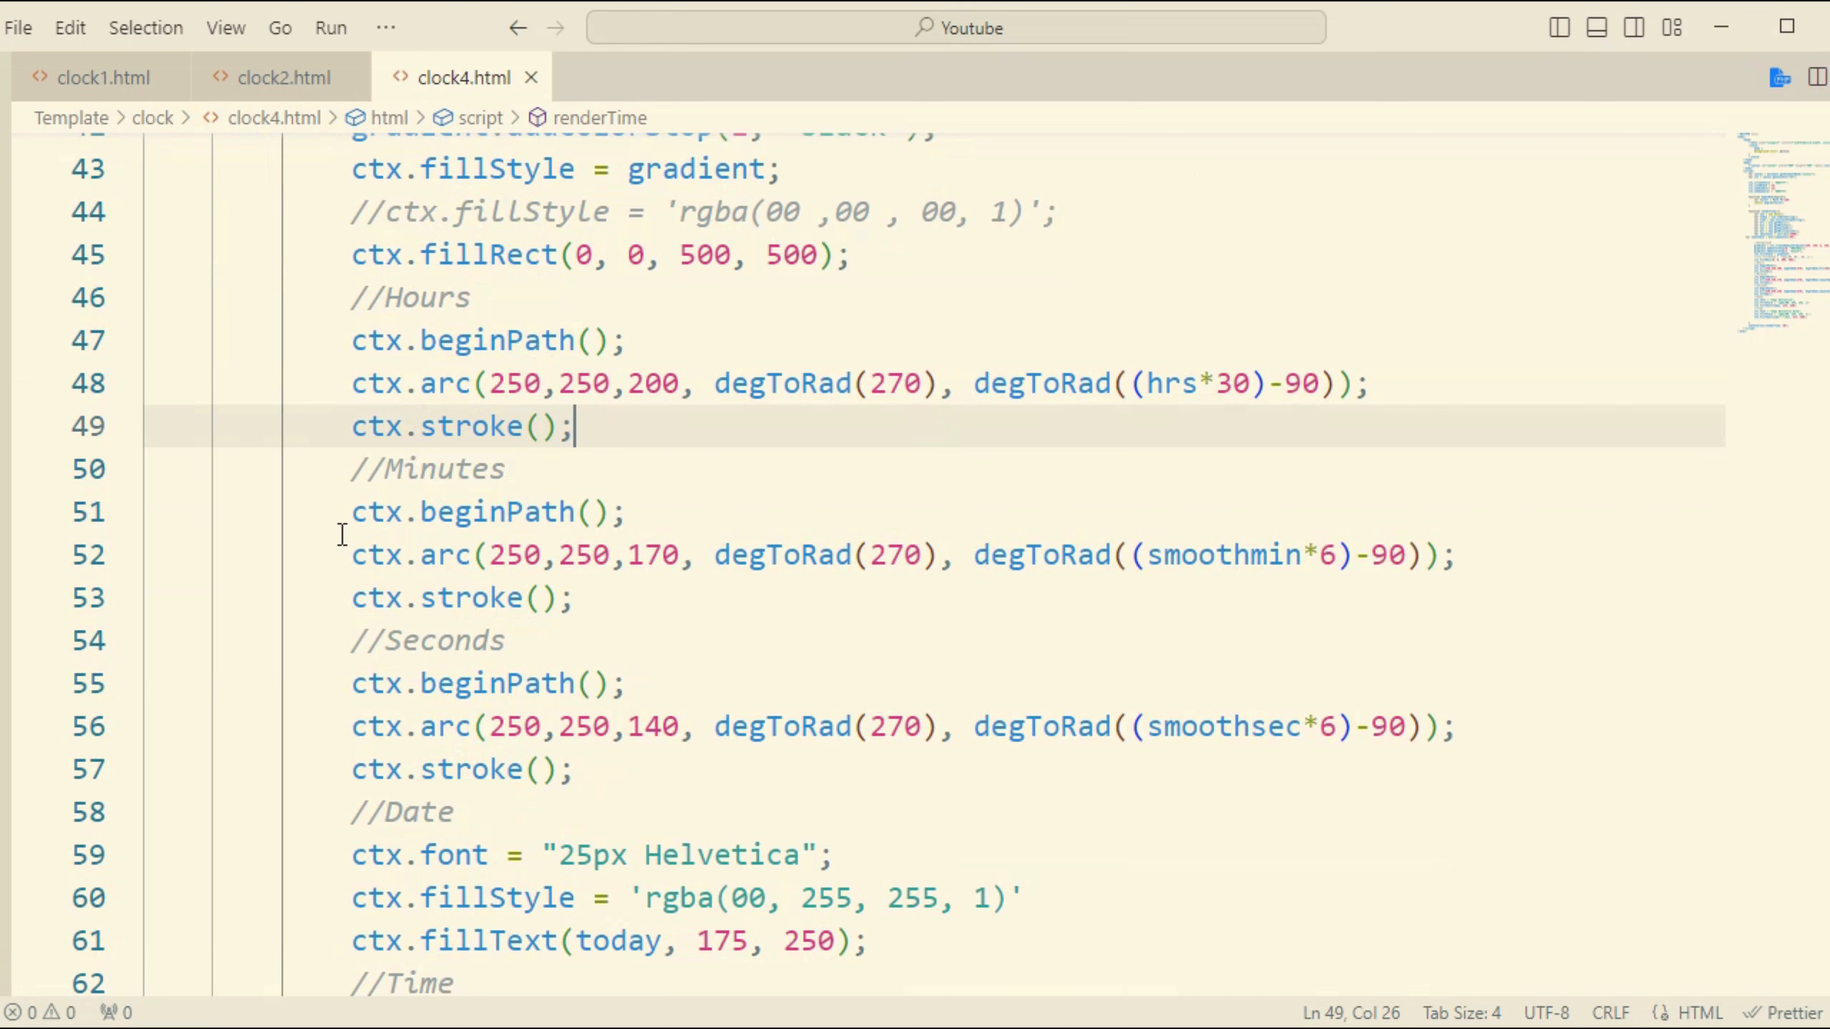
scroll("down", 3)
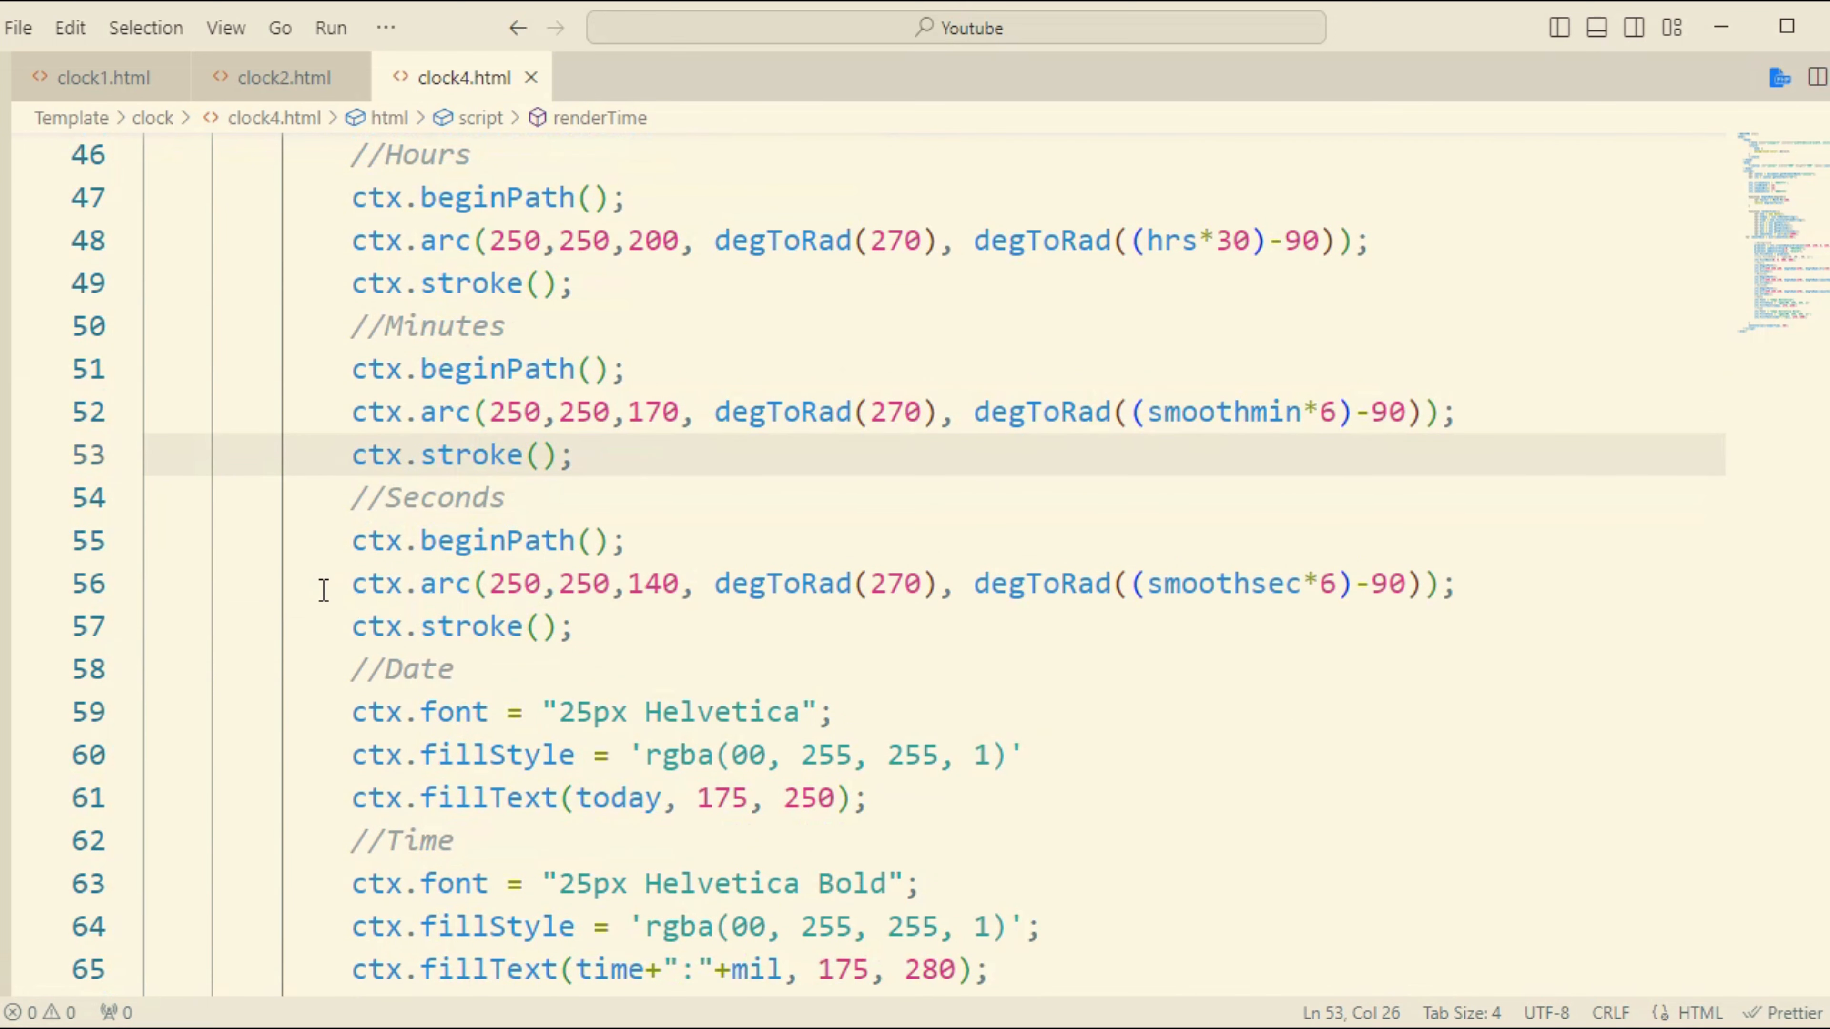
scroll("down", 3)
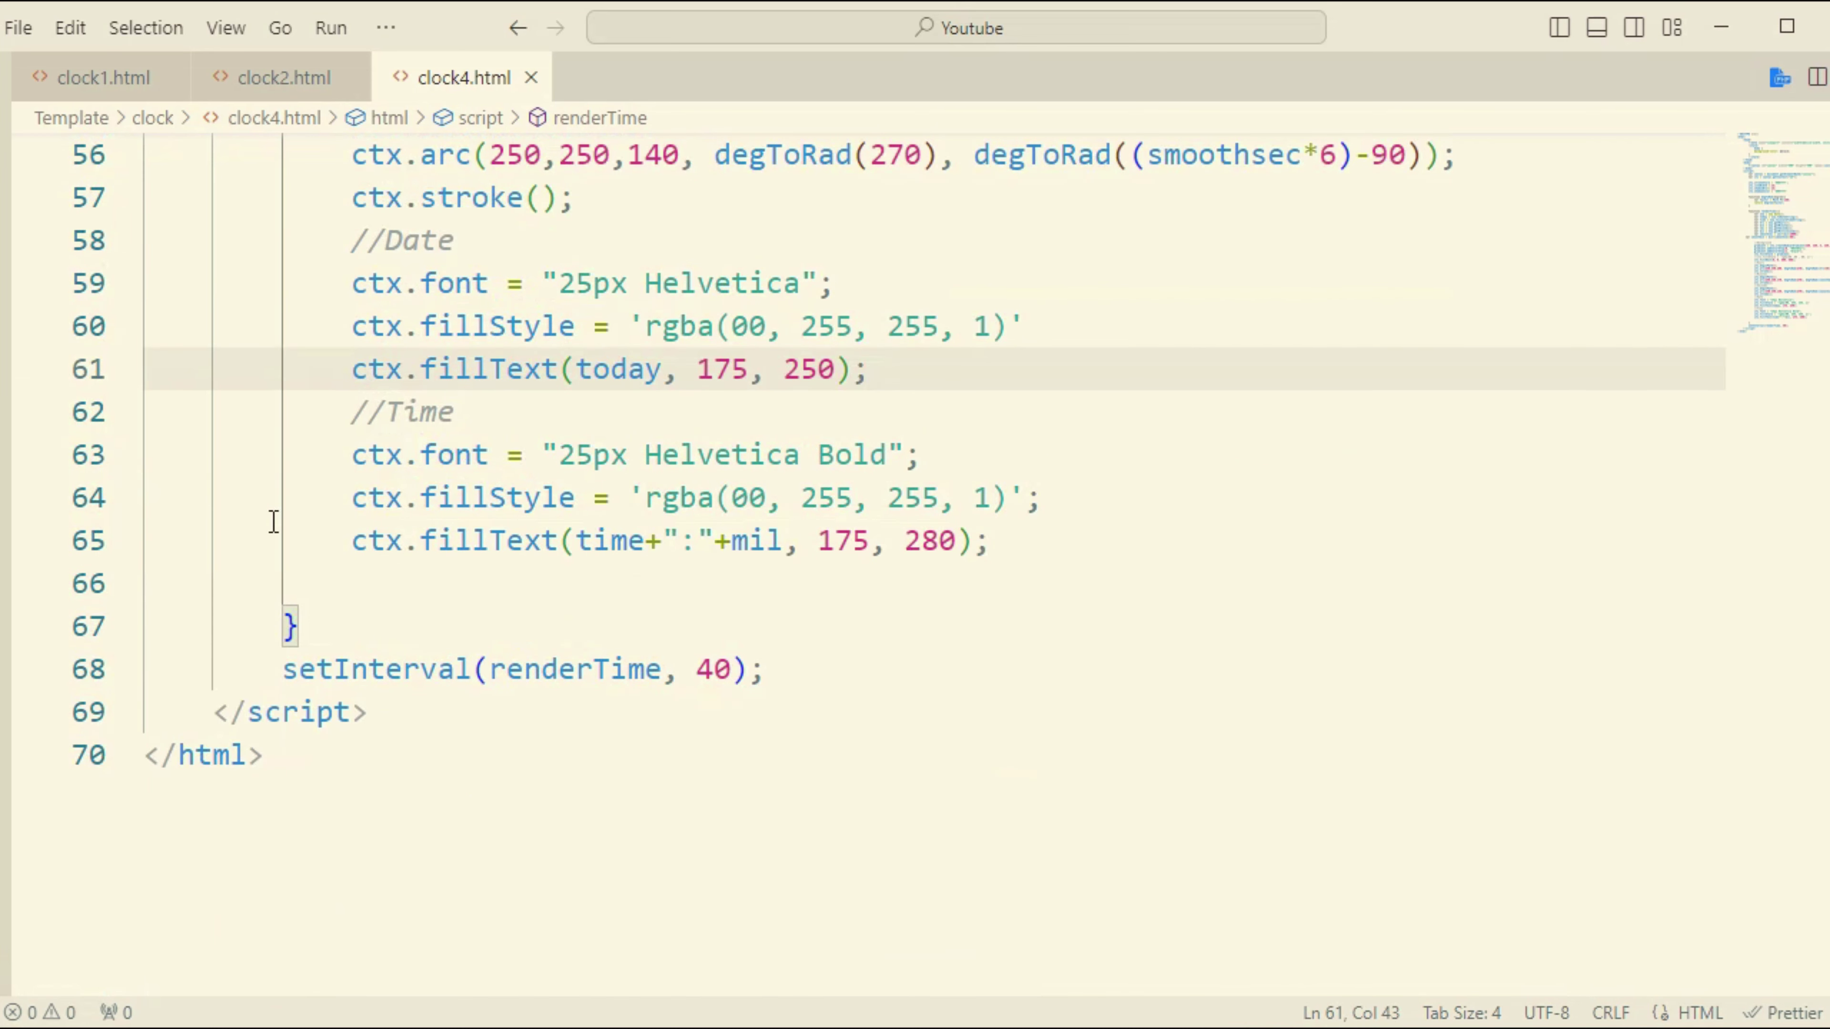
left_click(1085, 572)
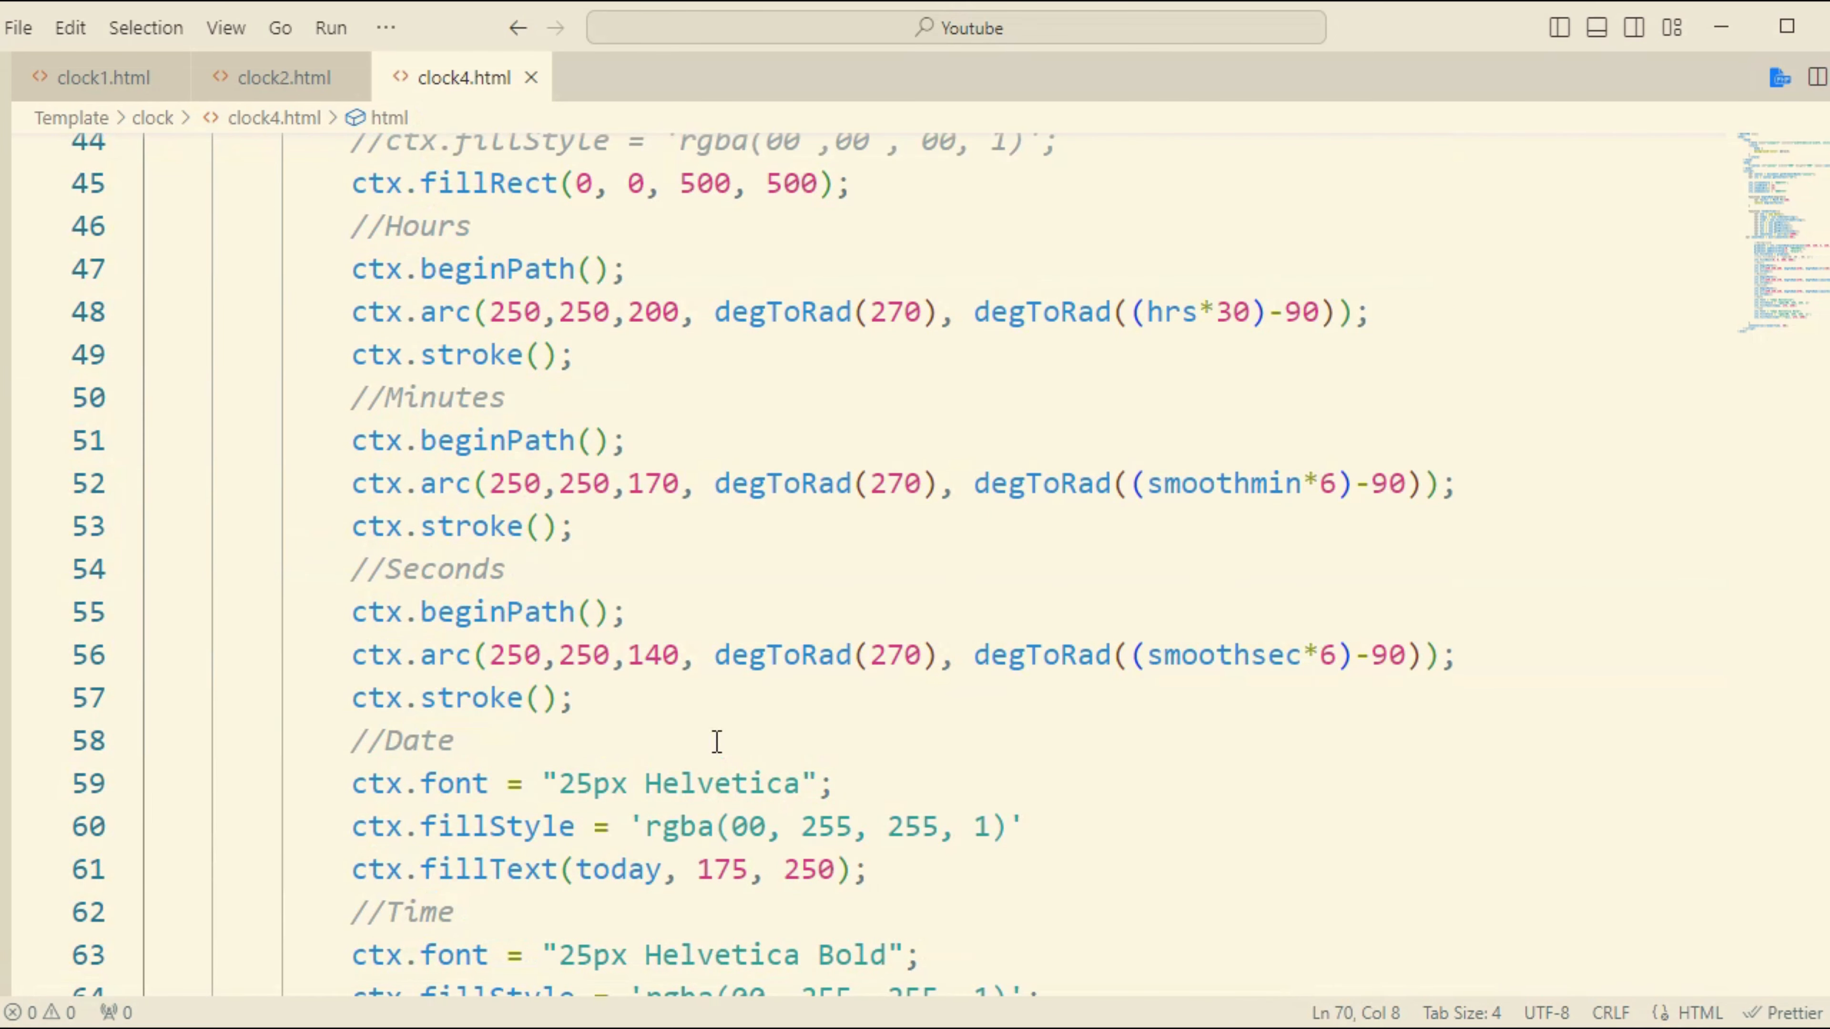
scroll("down", 3)
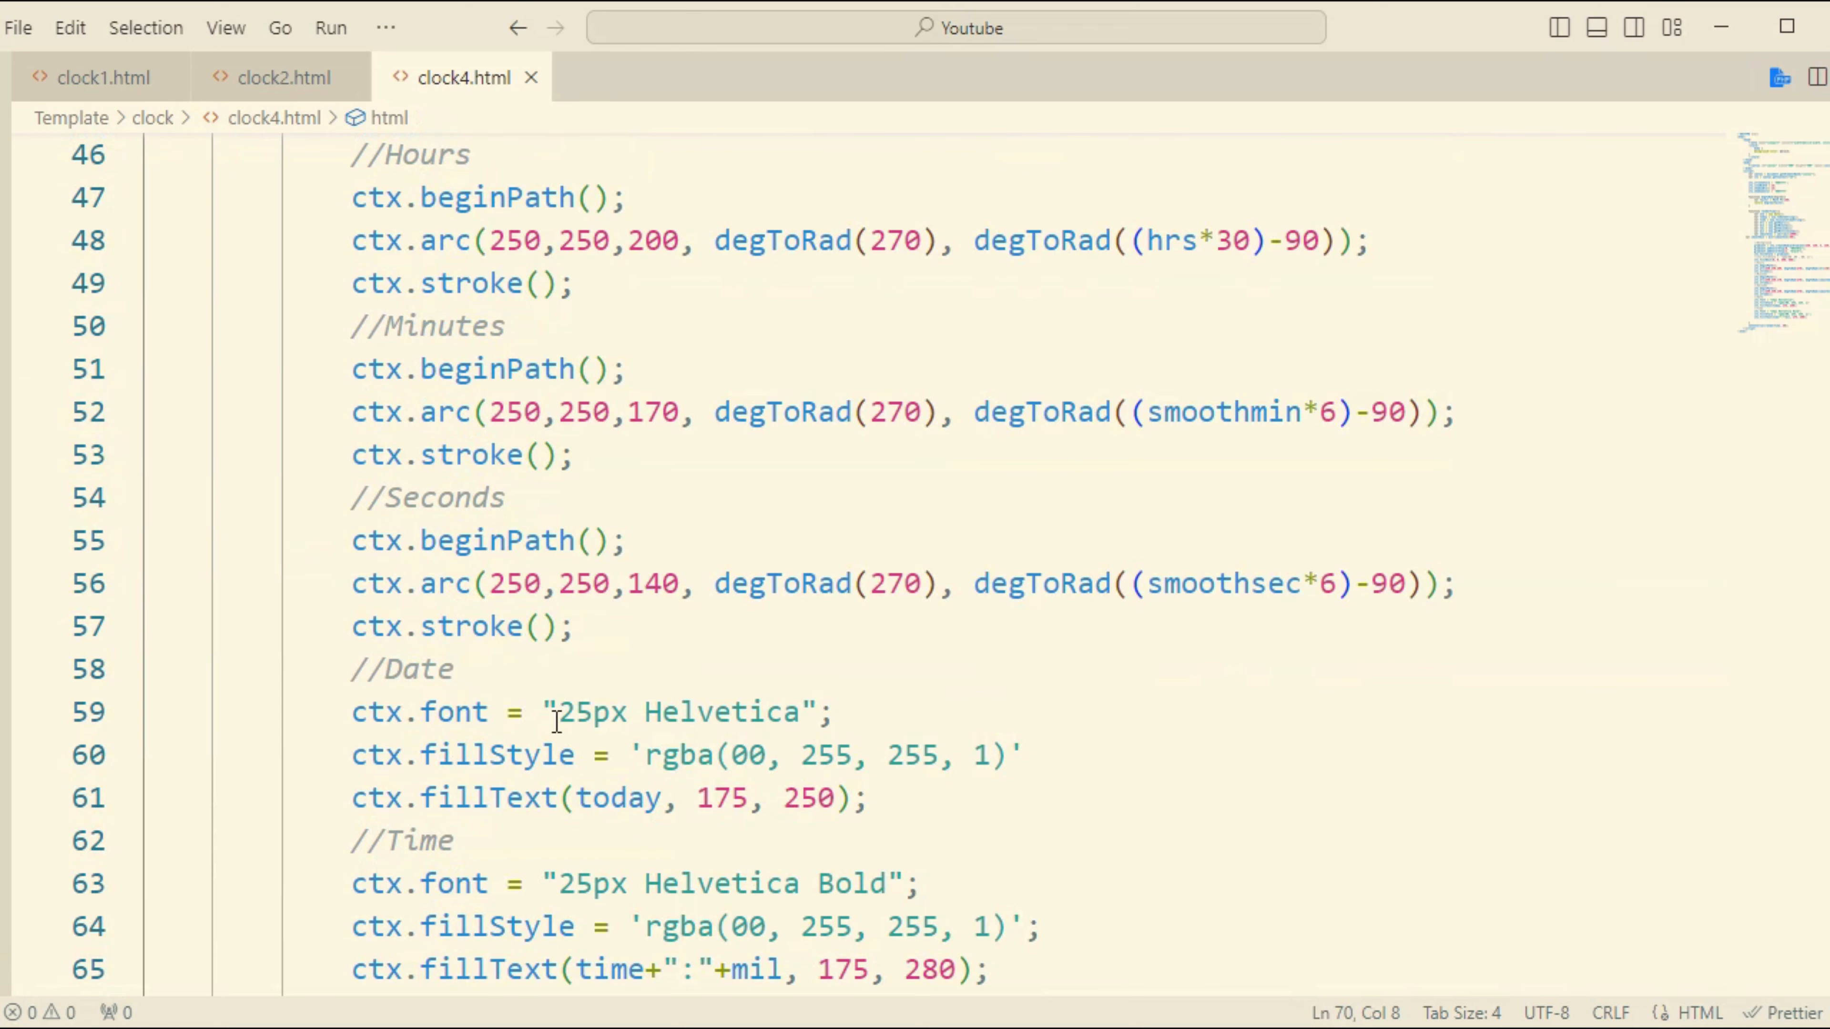
scroll("down", 3)
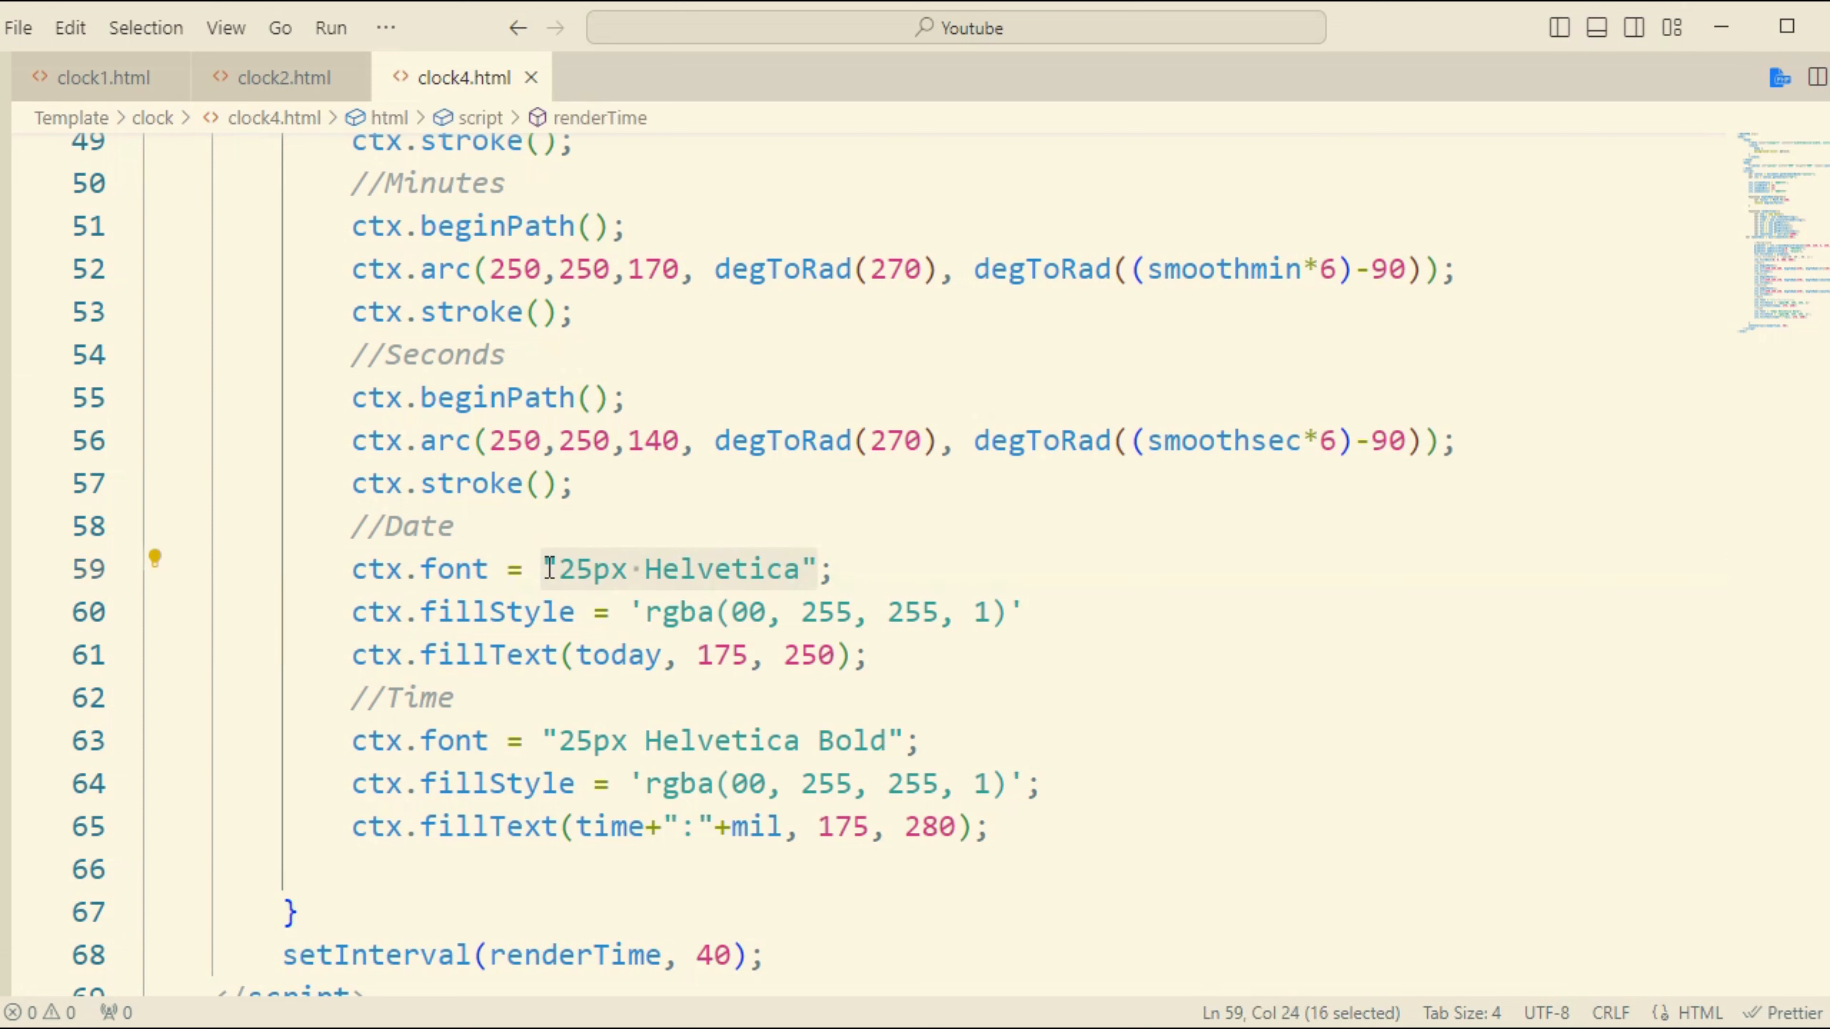
Step: Replace Helvetica with Roman Time in the 25px ctx.font string for the date text
key("Delete")
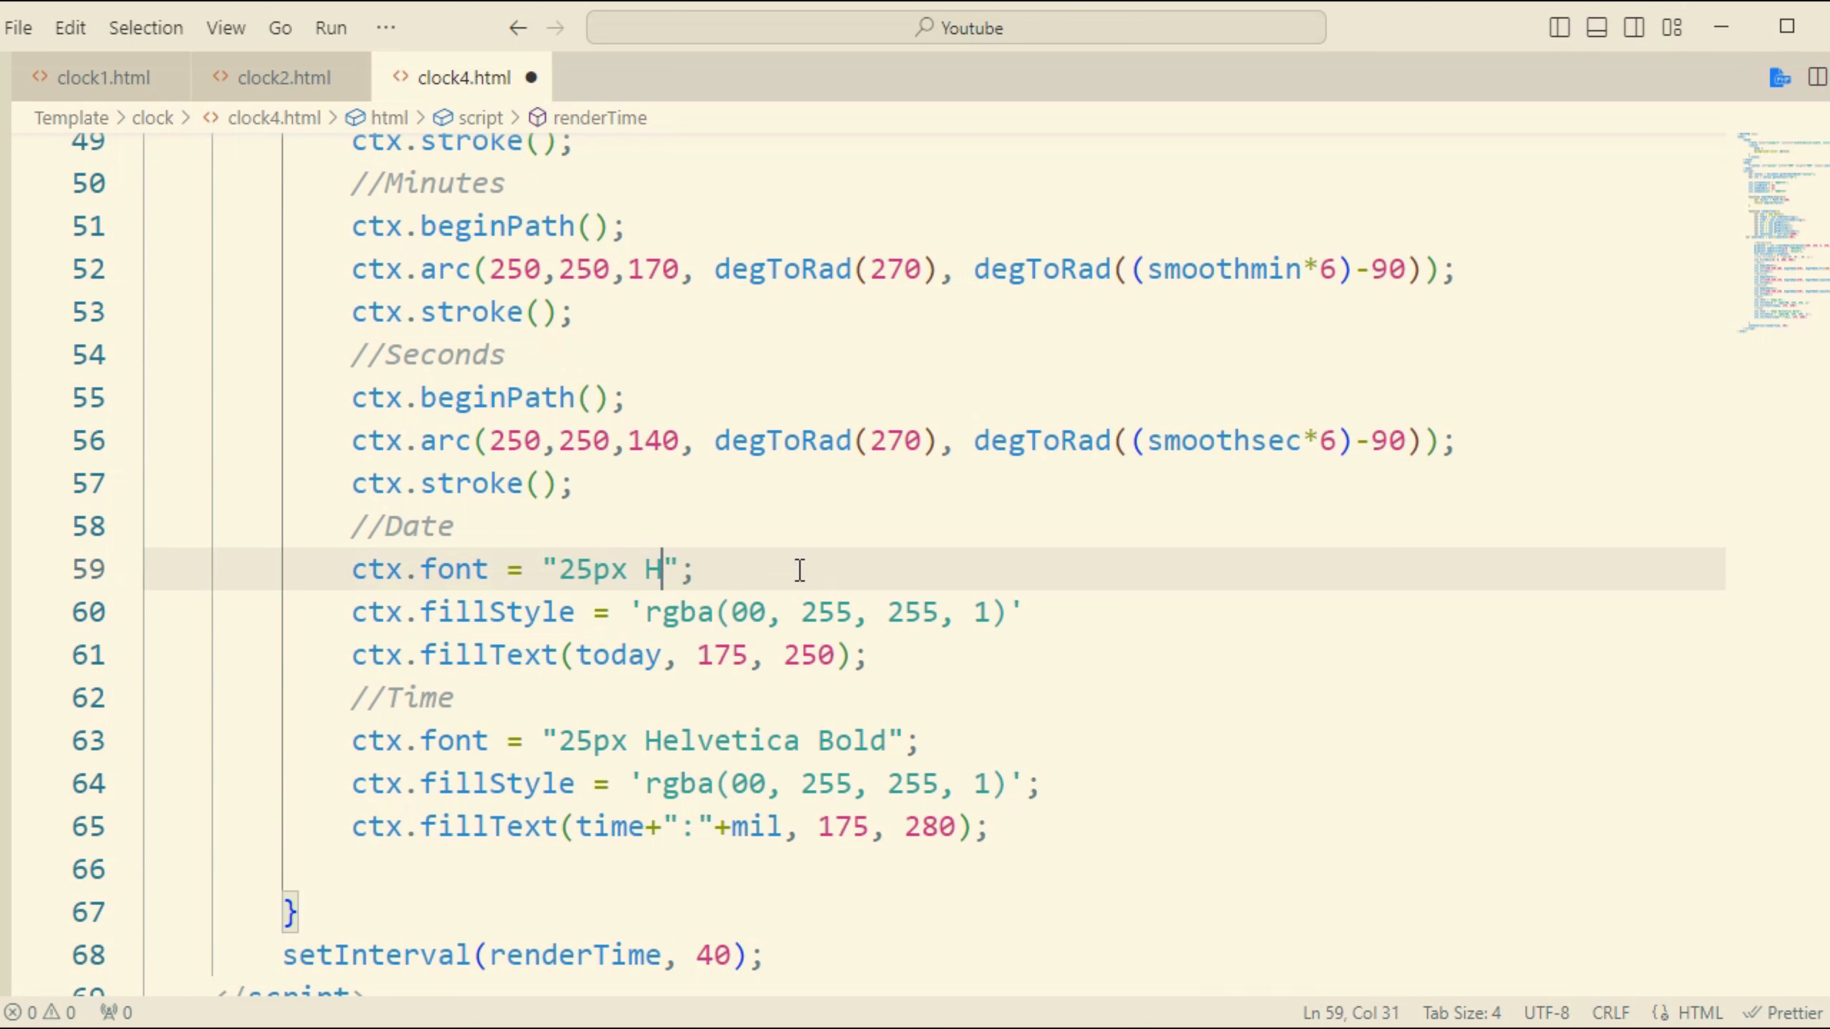
type("R")
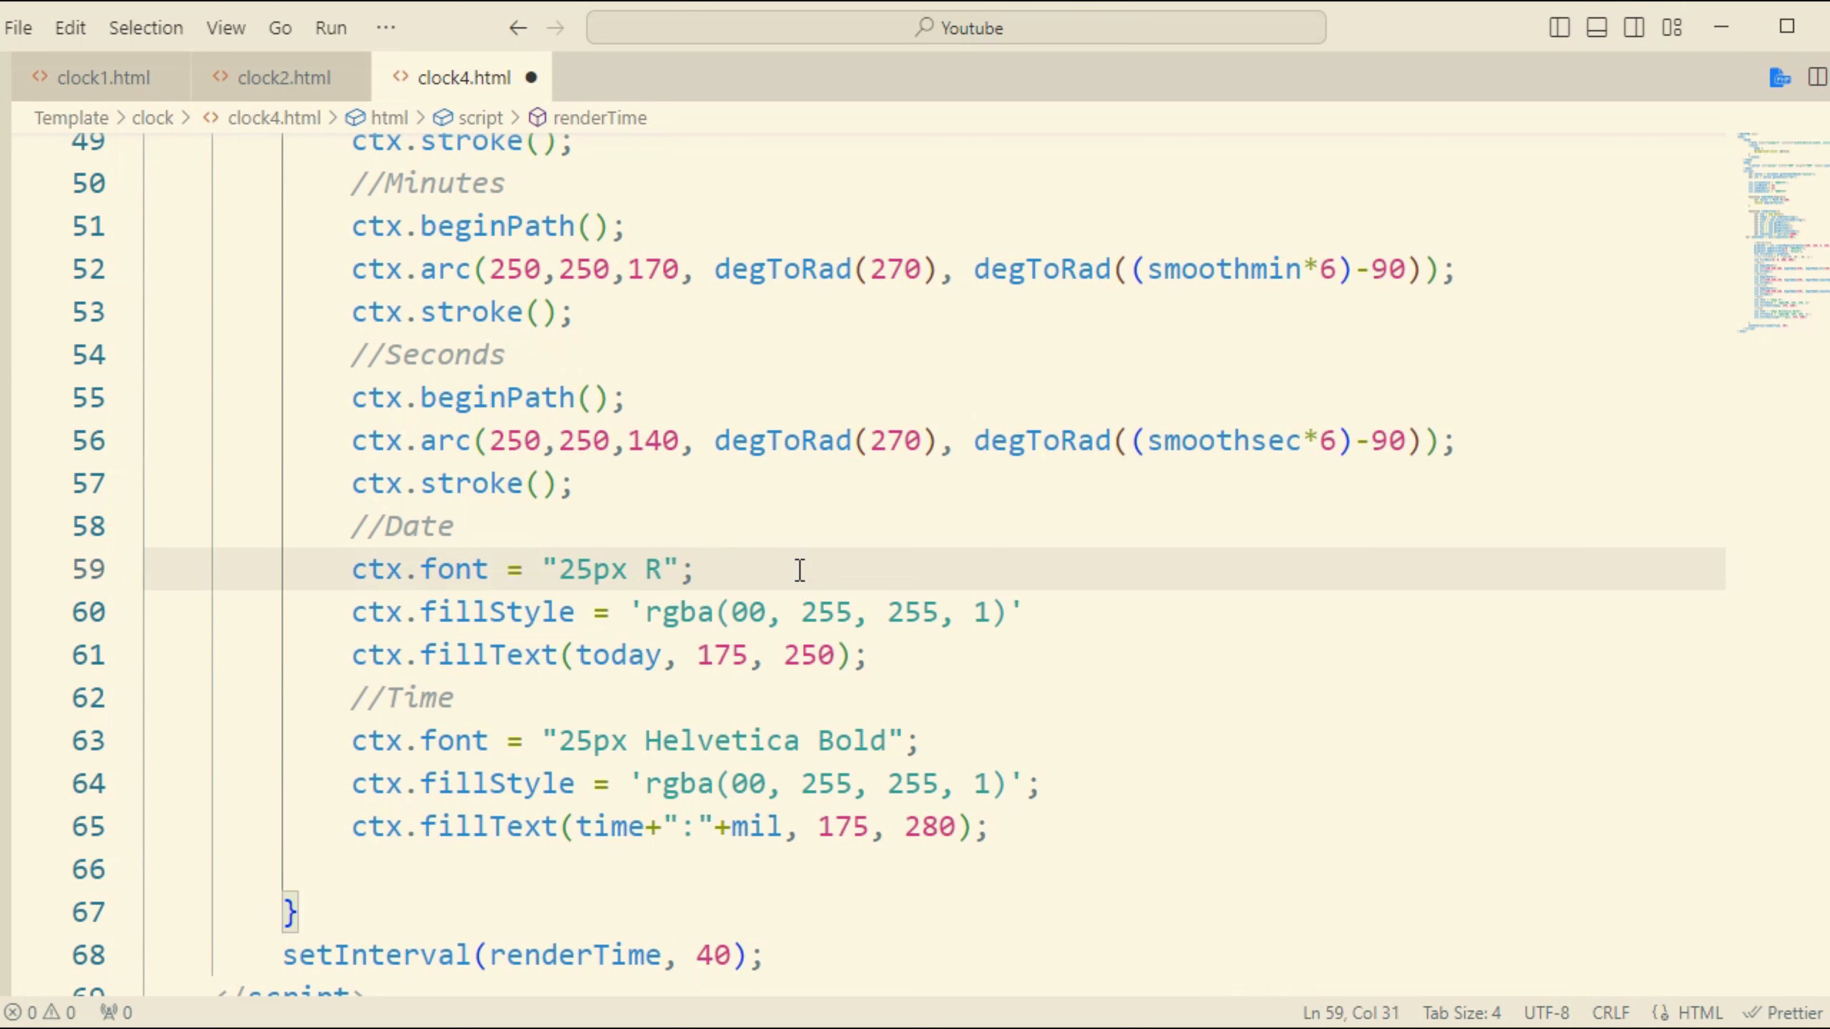
type("oman")
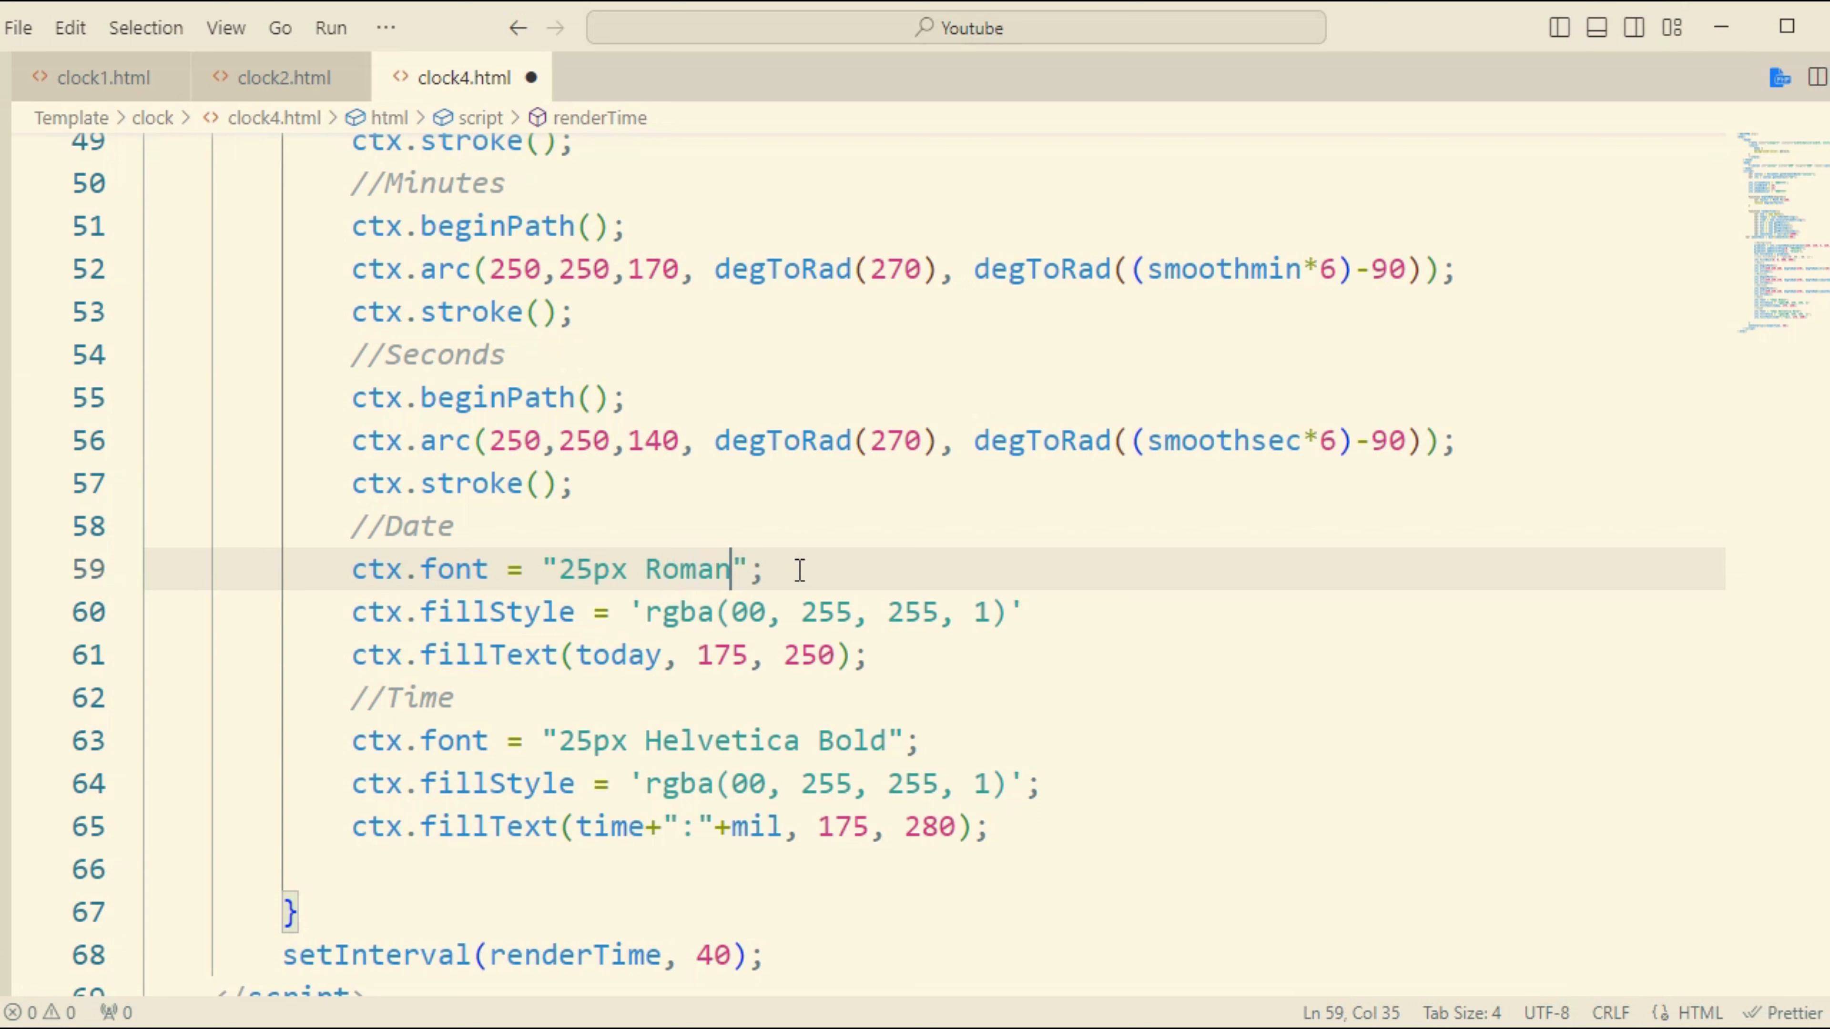
type("\" \"")
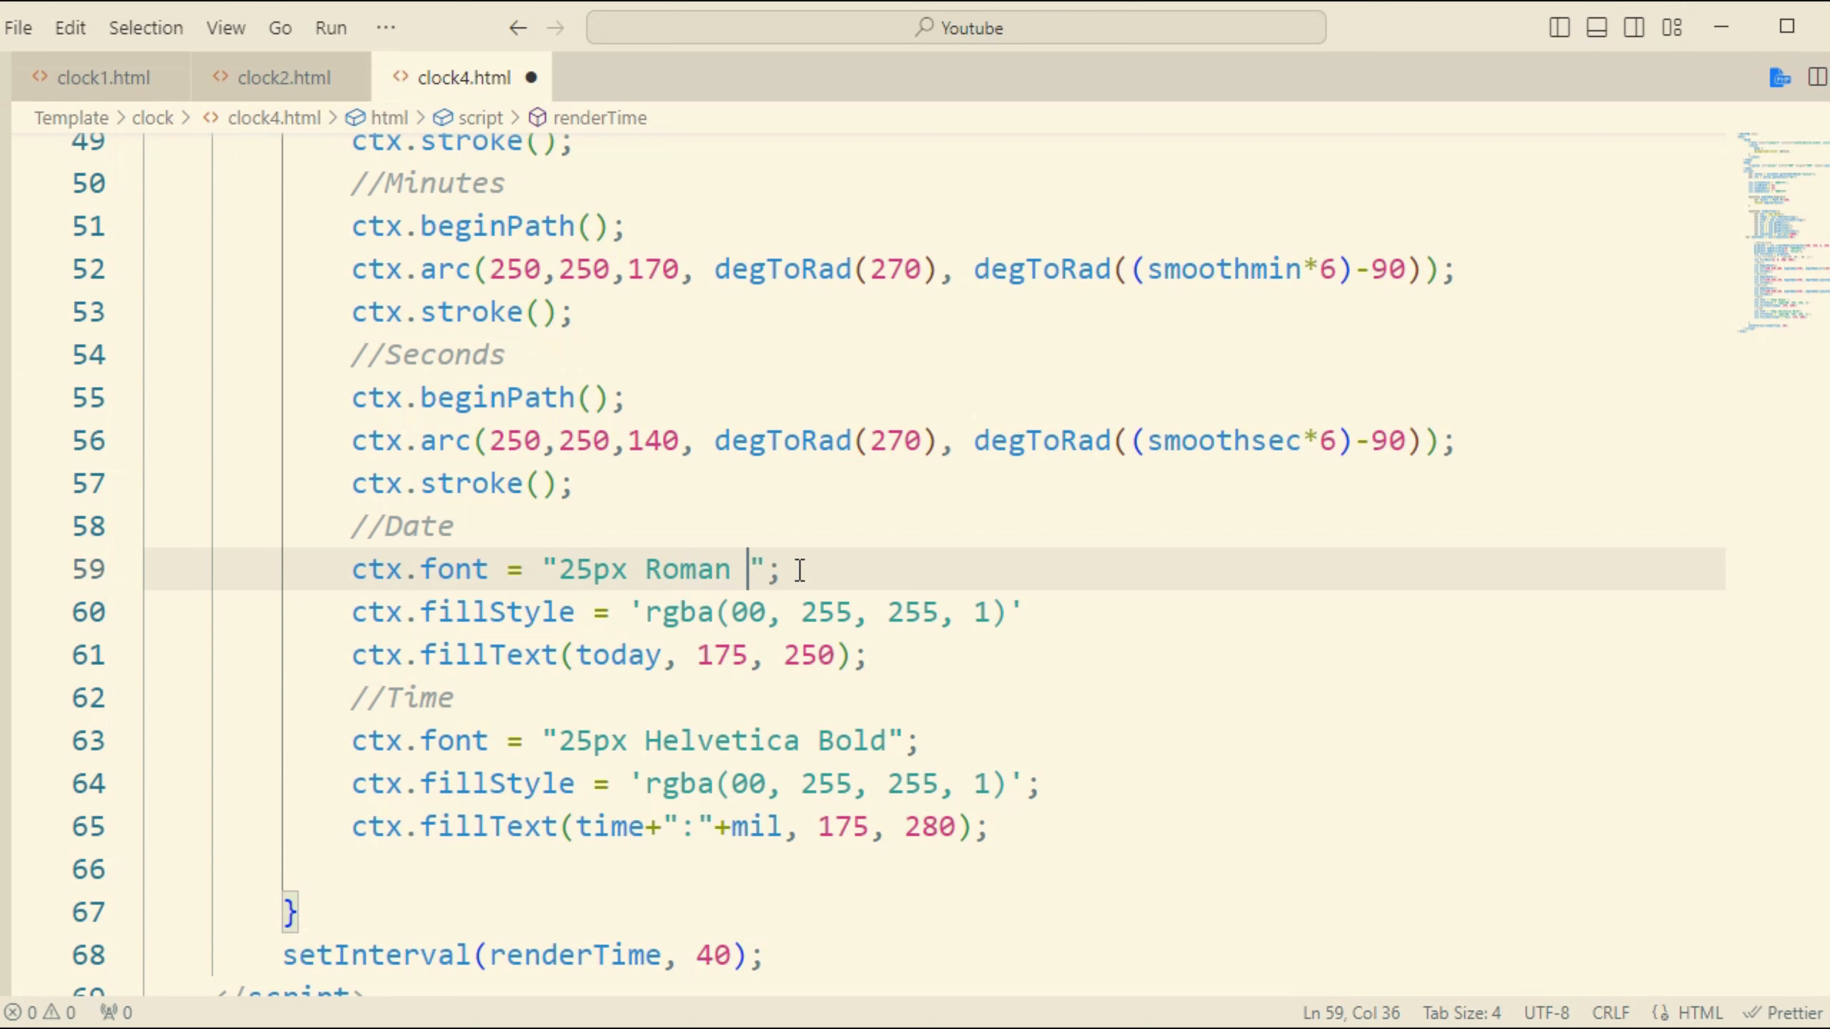
type("T")
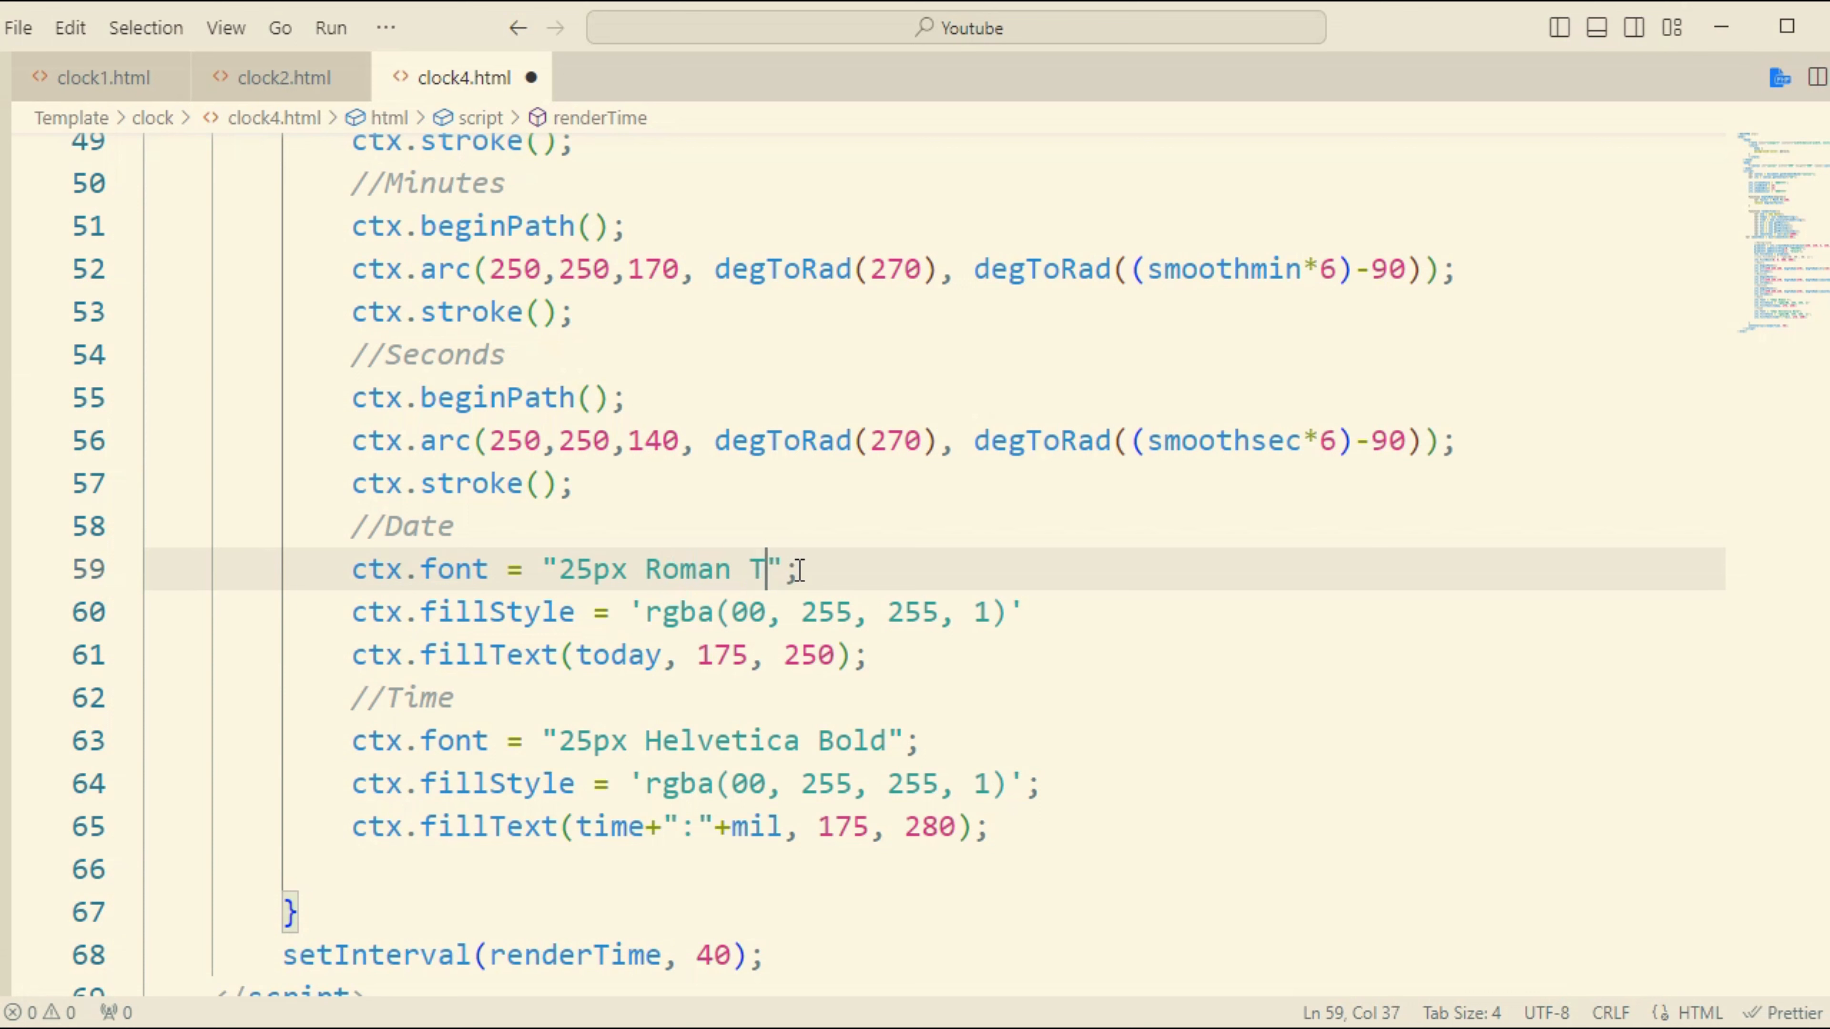
type("ime")
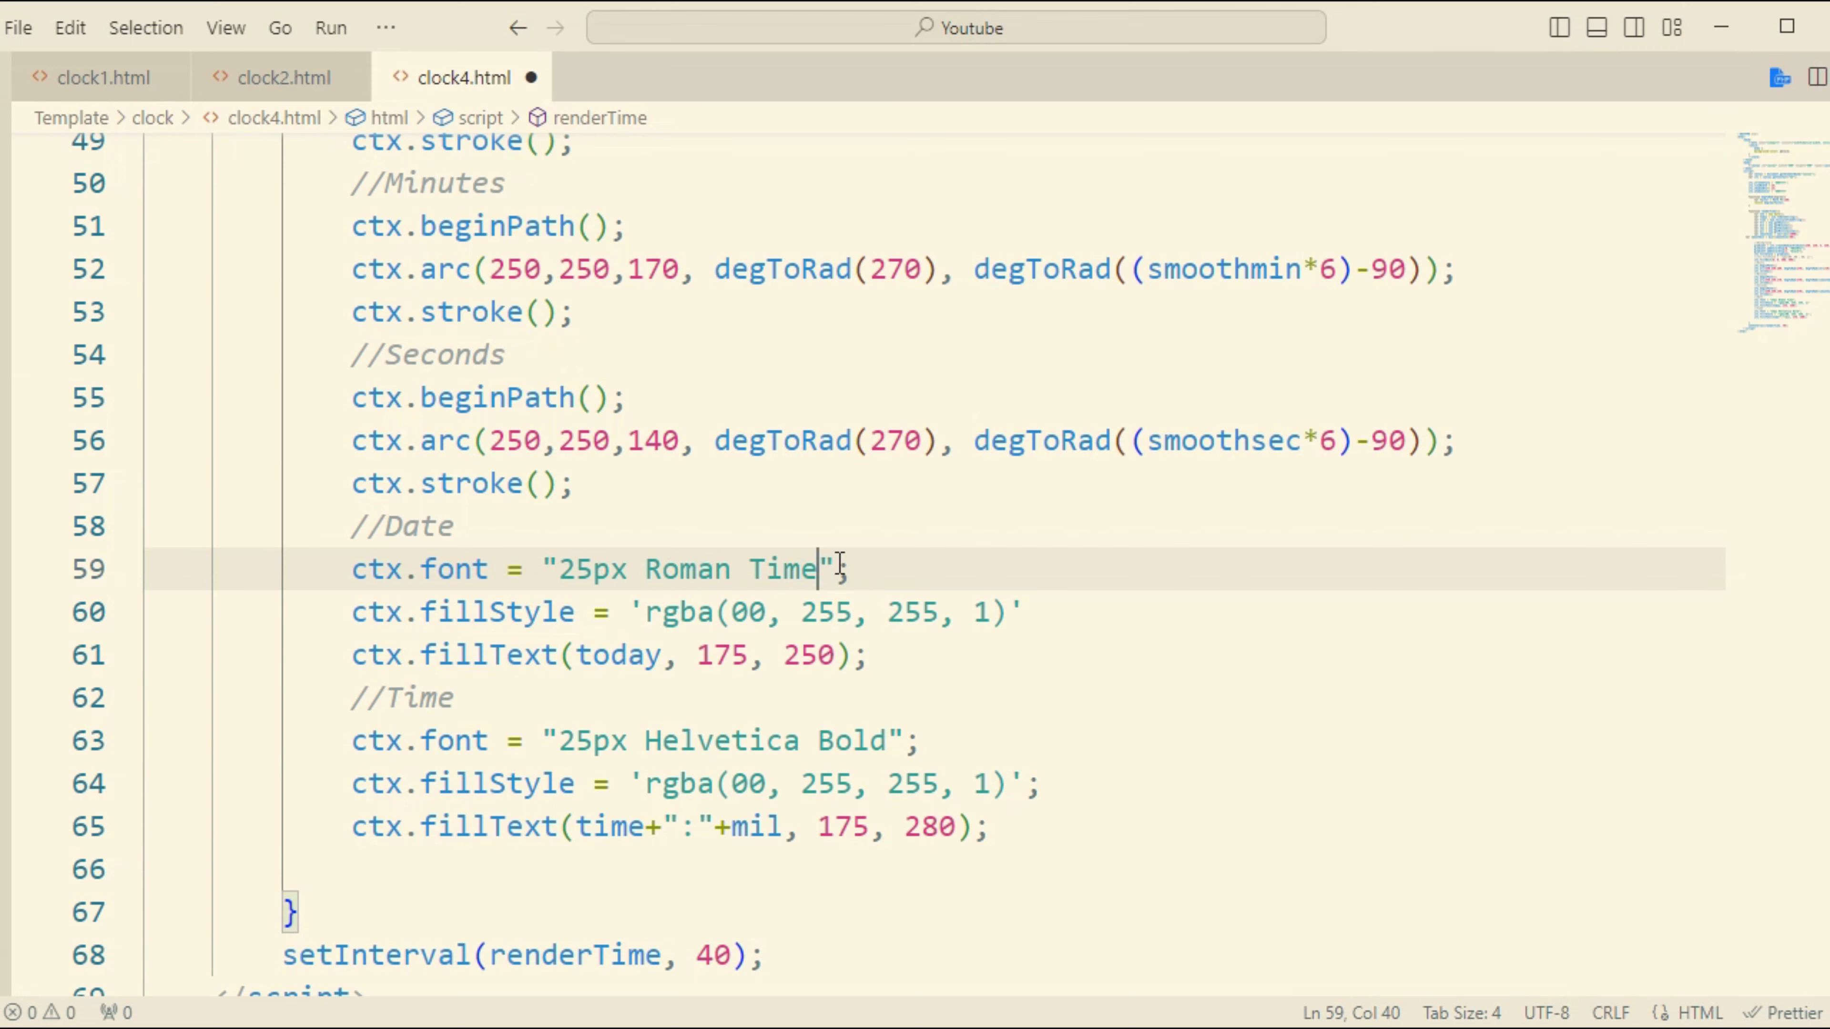